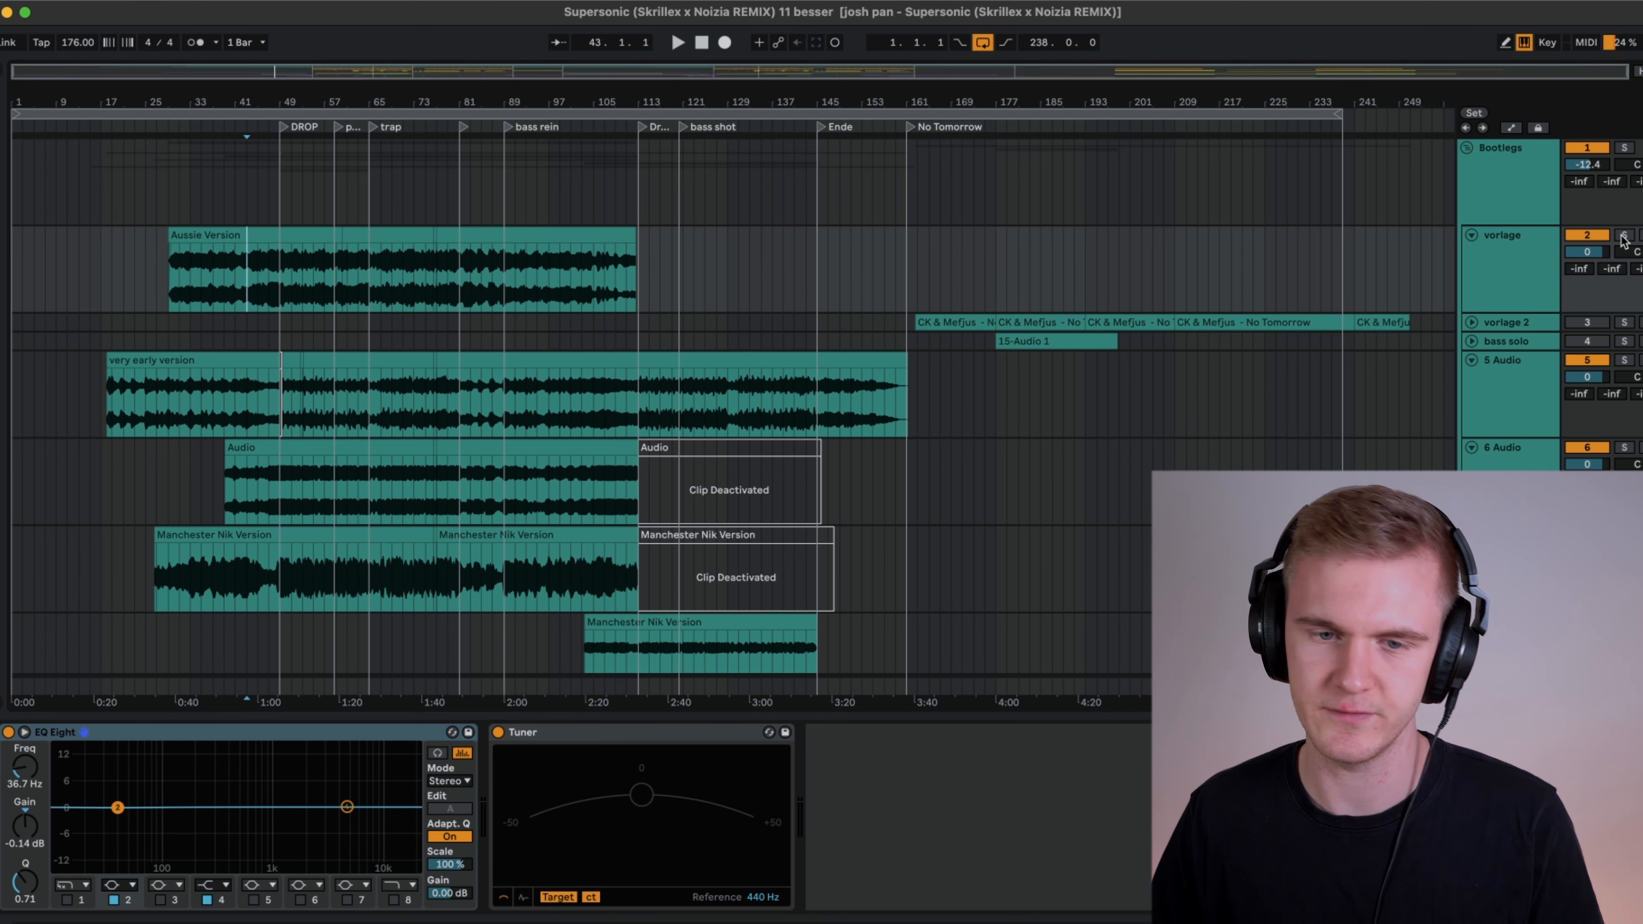
Solo the reference tracks one at a time, then select the three reference clips together.
click(1625, 234)
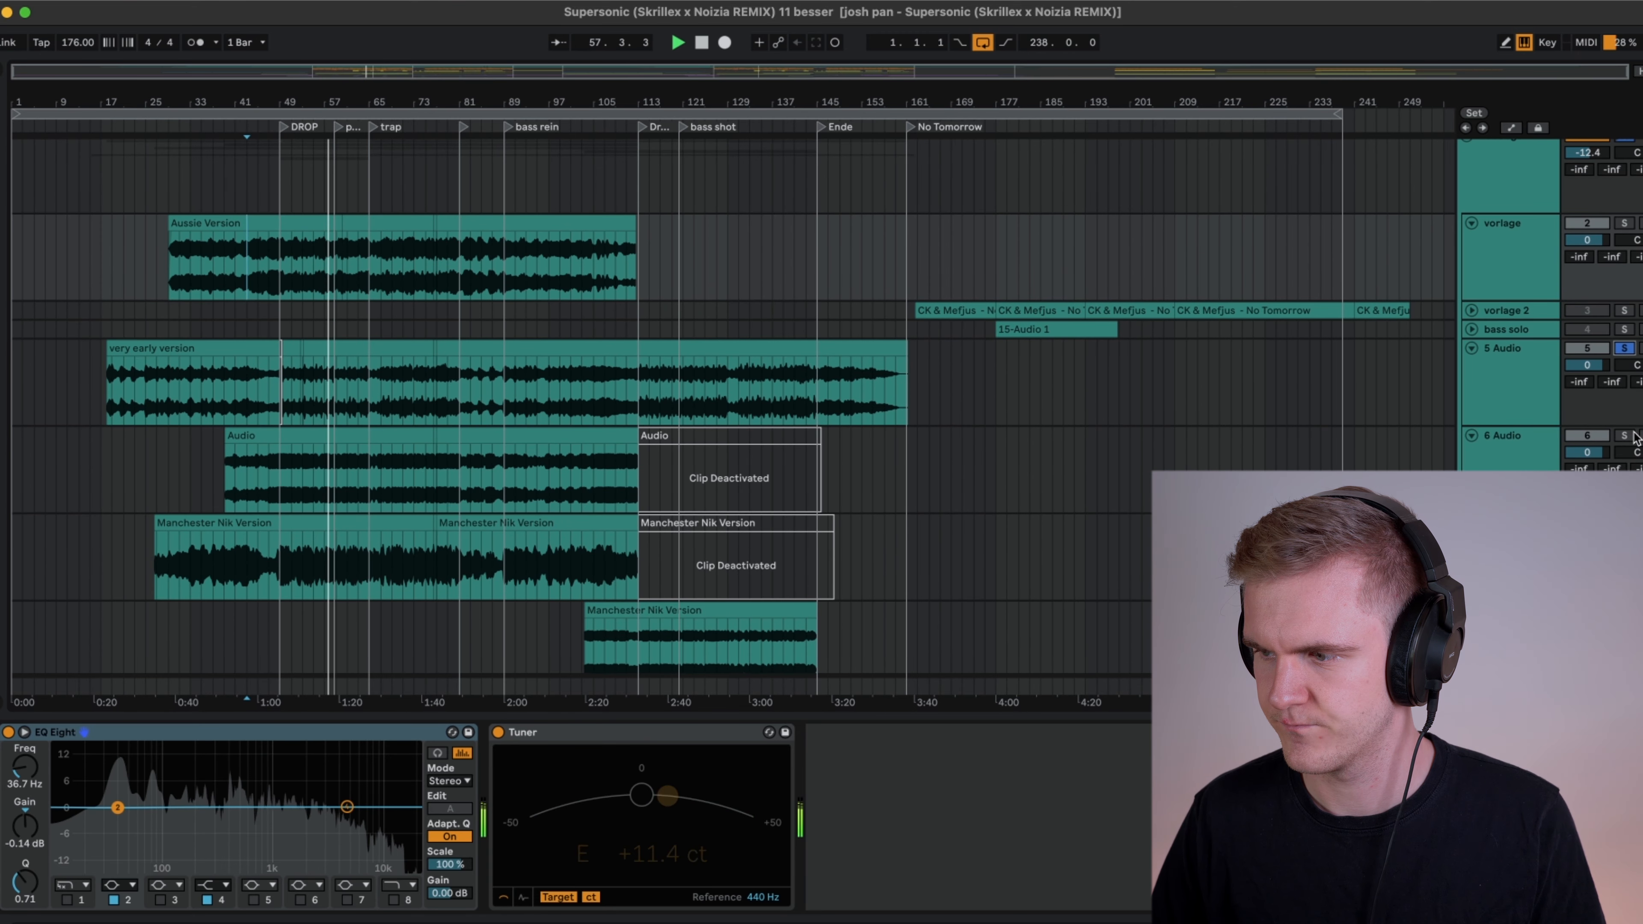
click(677, 42)
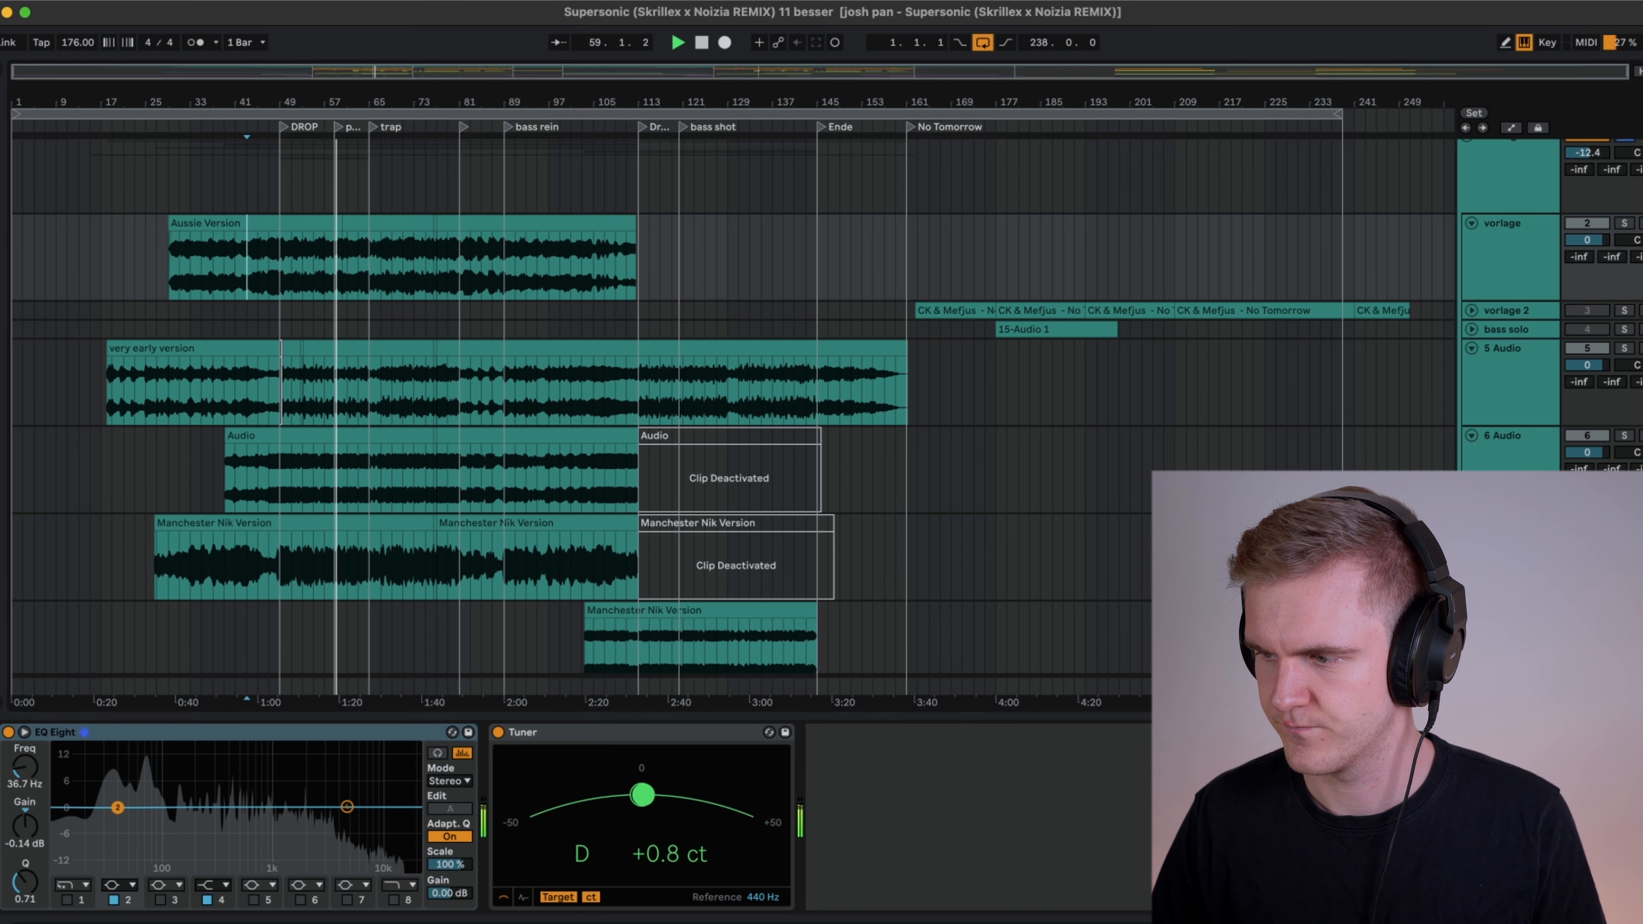
click(330, 472)
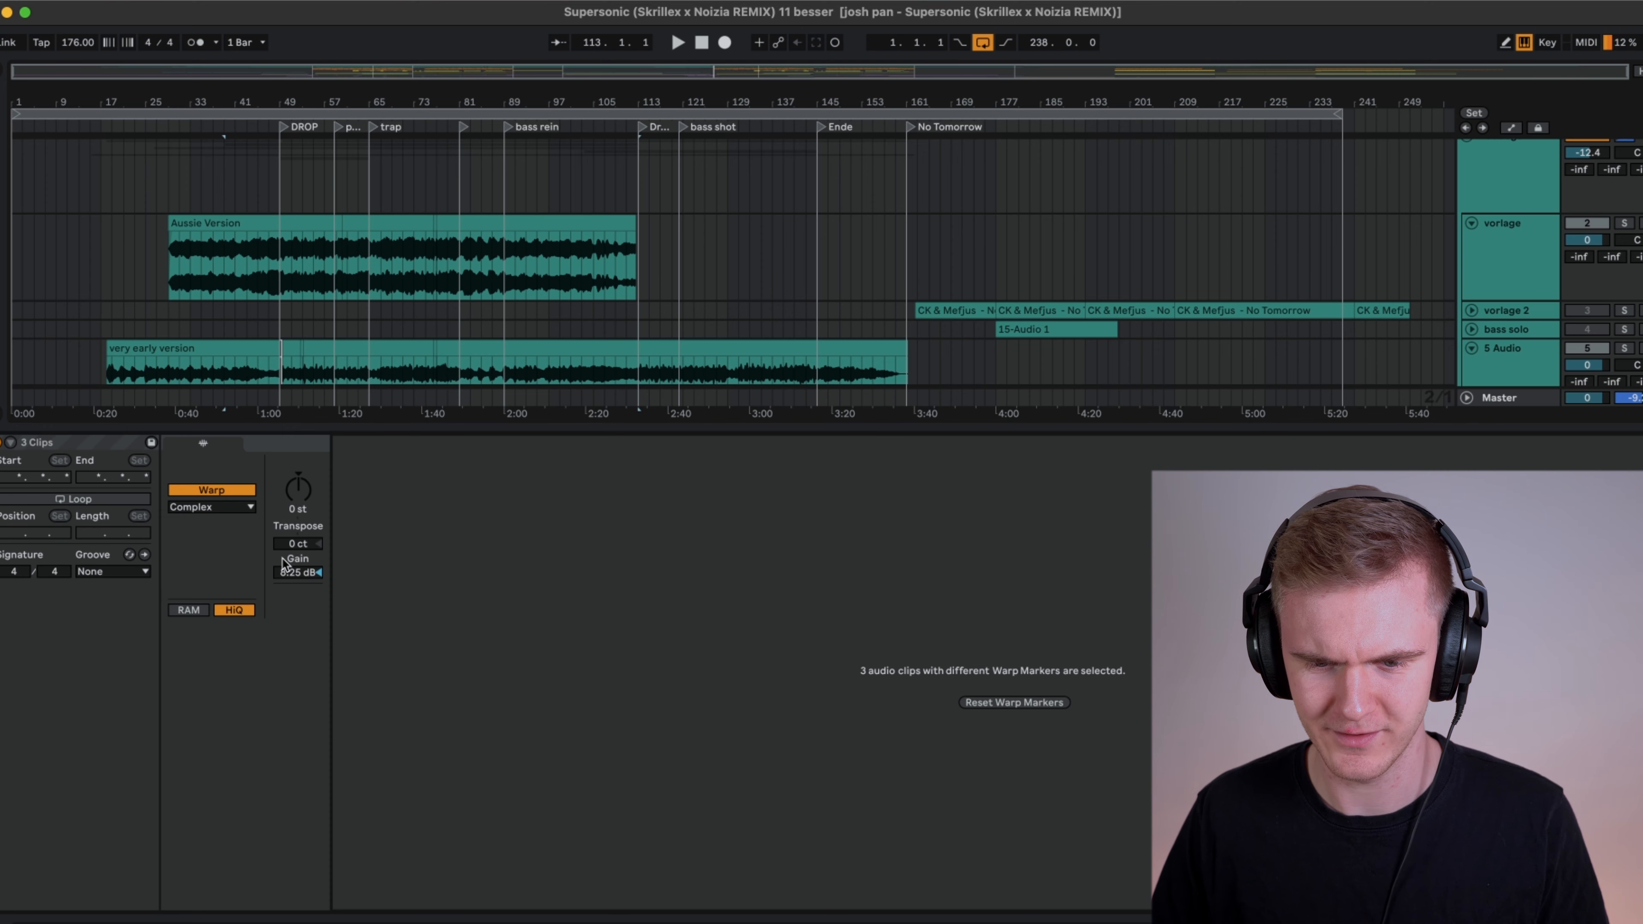
Lower the shared gain of the three selected reference clips in Clip View.
drag(298, 542, 298, 565)
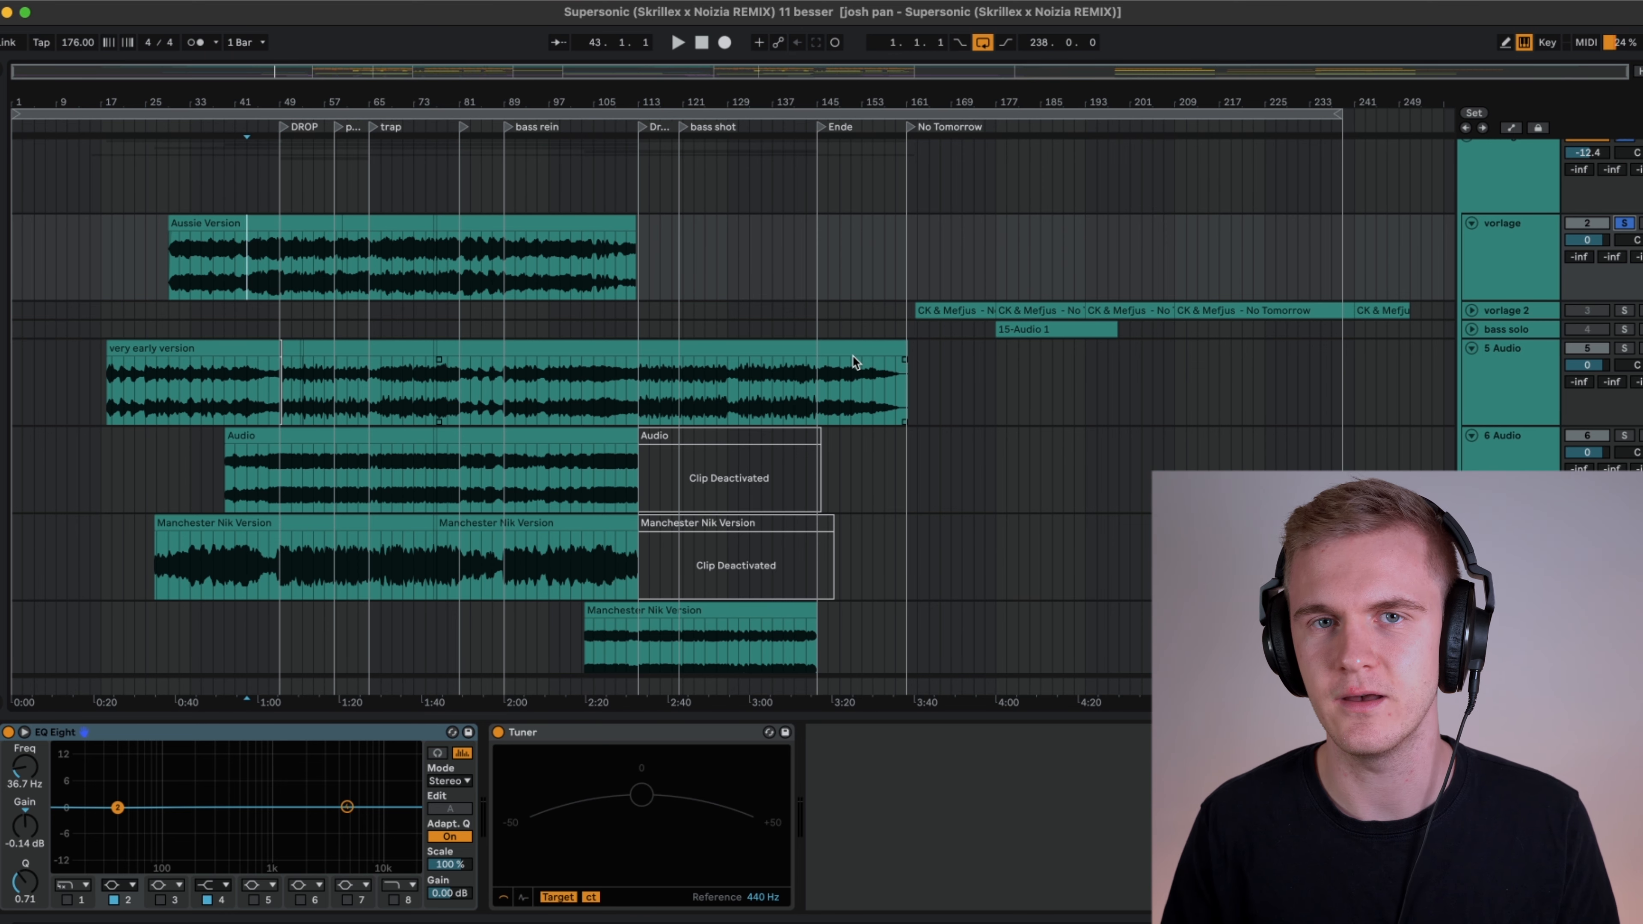
Zoom to the DROP locator, play from it and scroll down to the lower tracks.
click(677, 41)
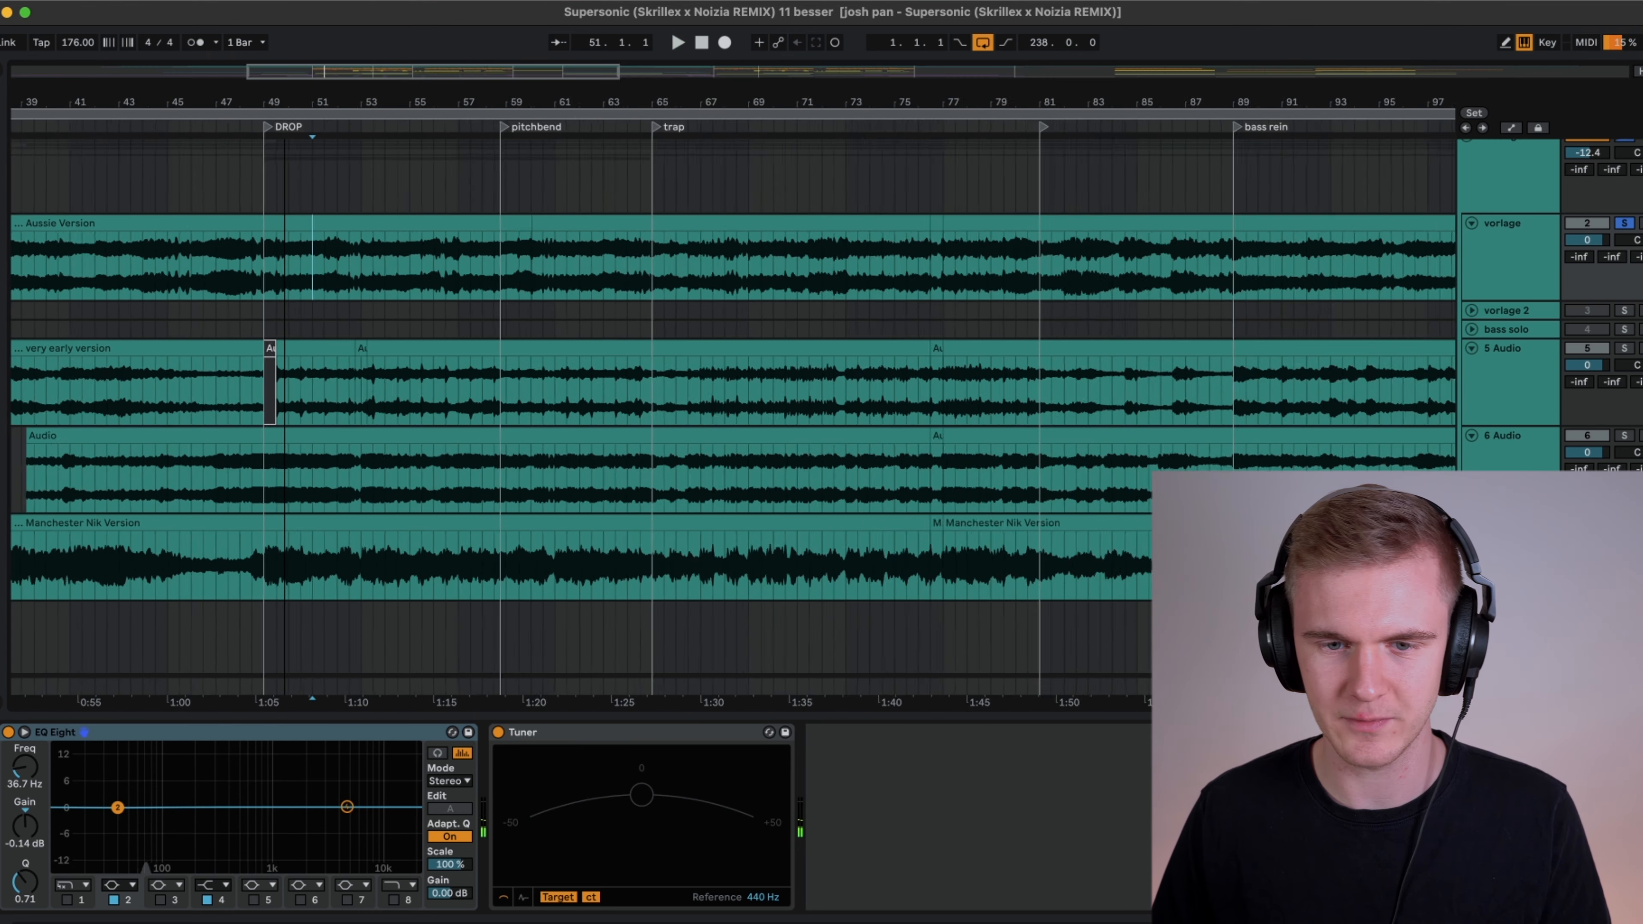
click(677, 42)
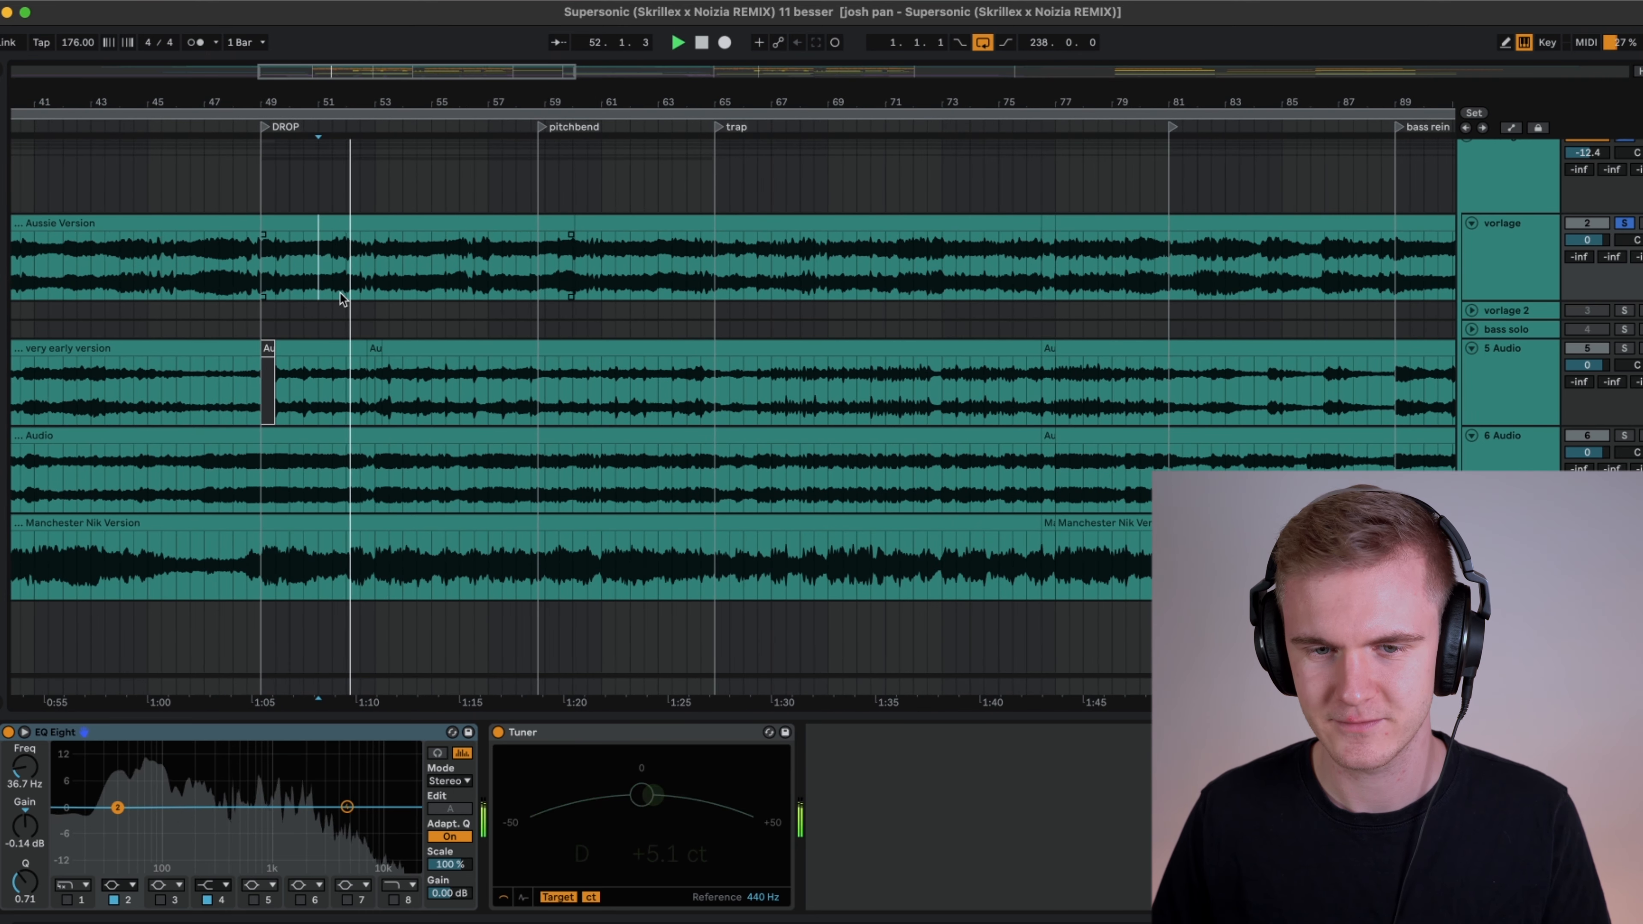
scroll(down, 3)
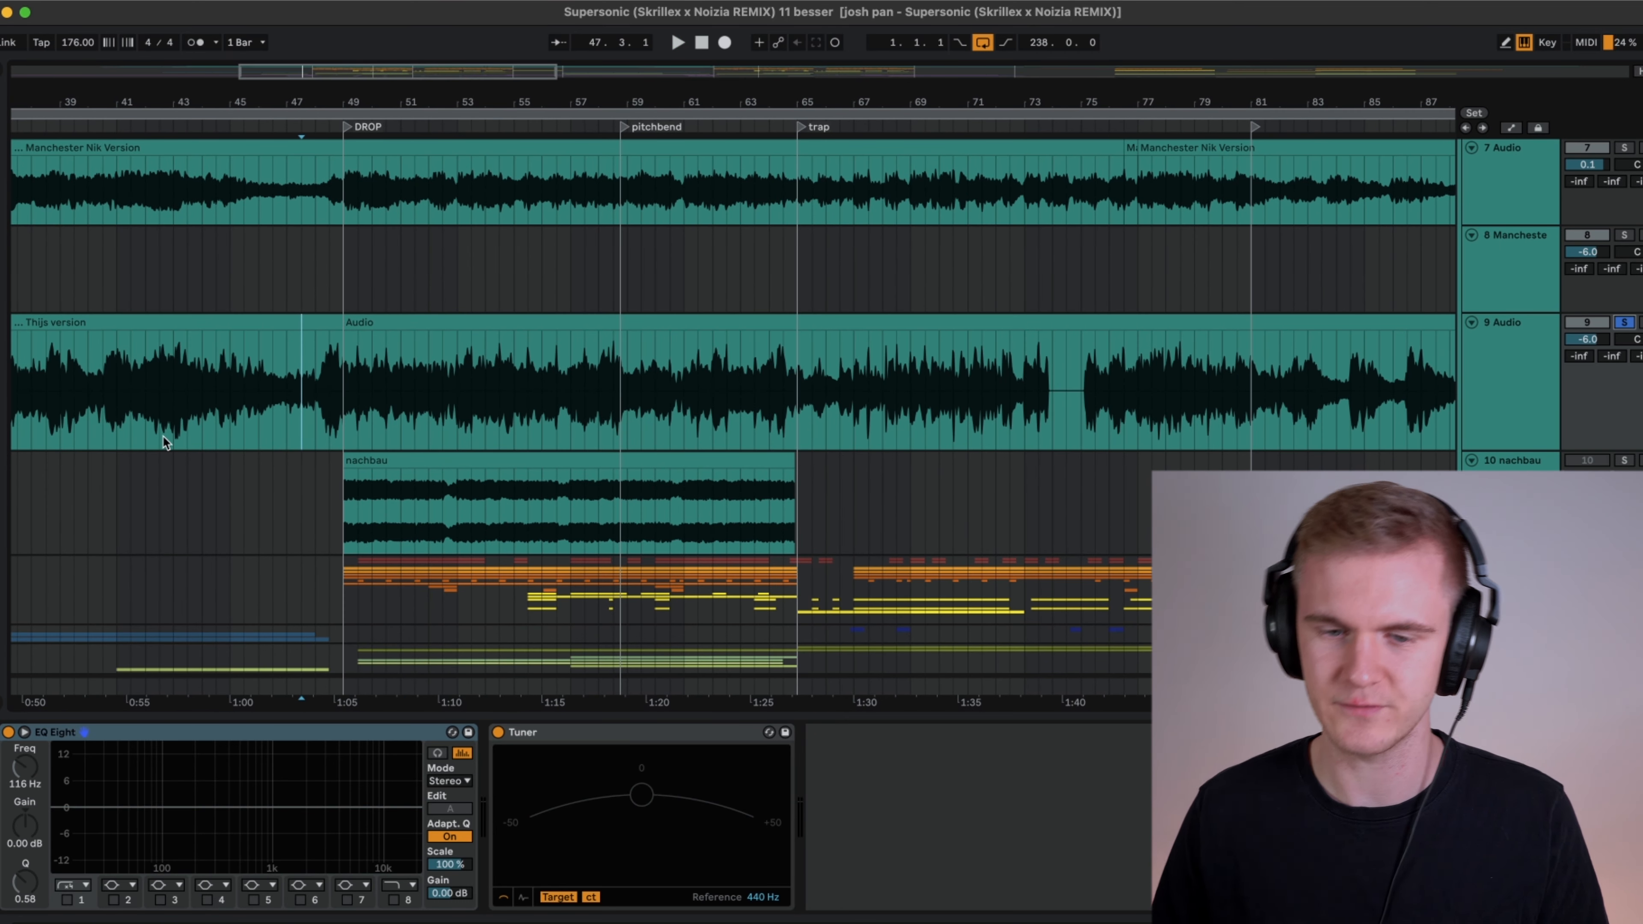
Unsolo the Thijs version track and zoom out to the whole song, scrolling to the drum group.
click(677, 41)
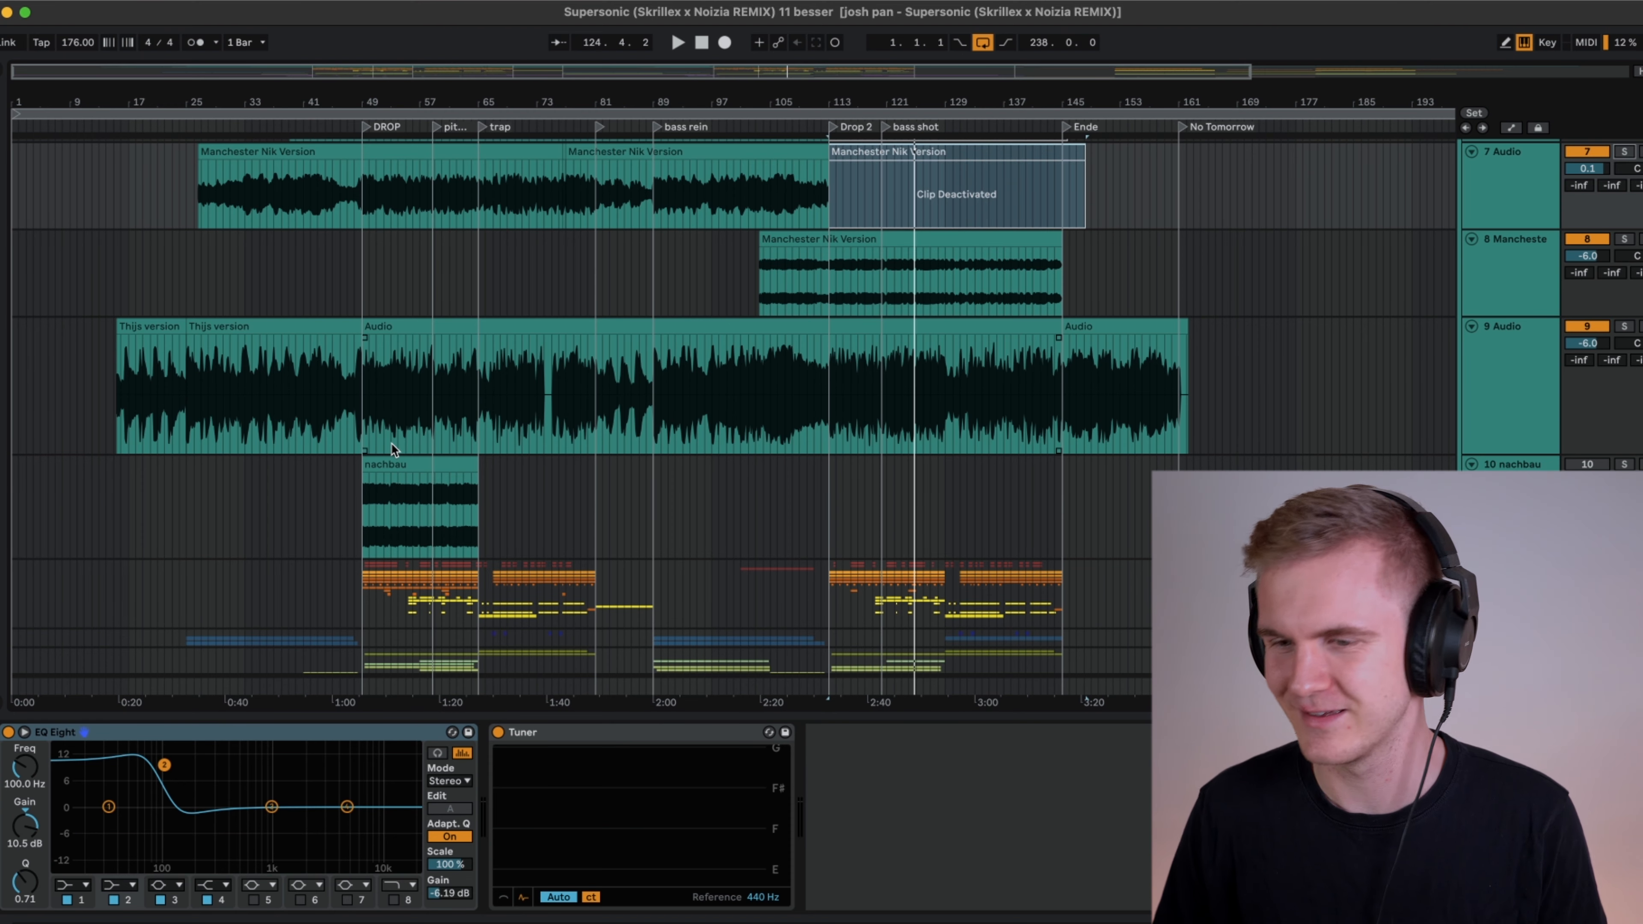
scroll(down, 3)
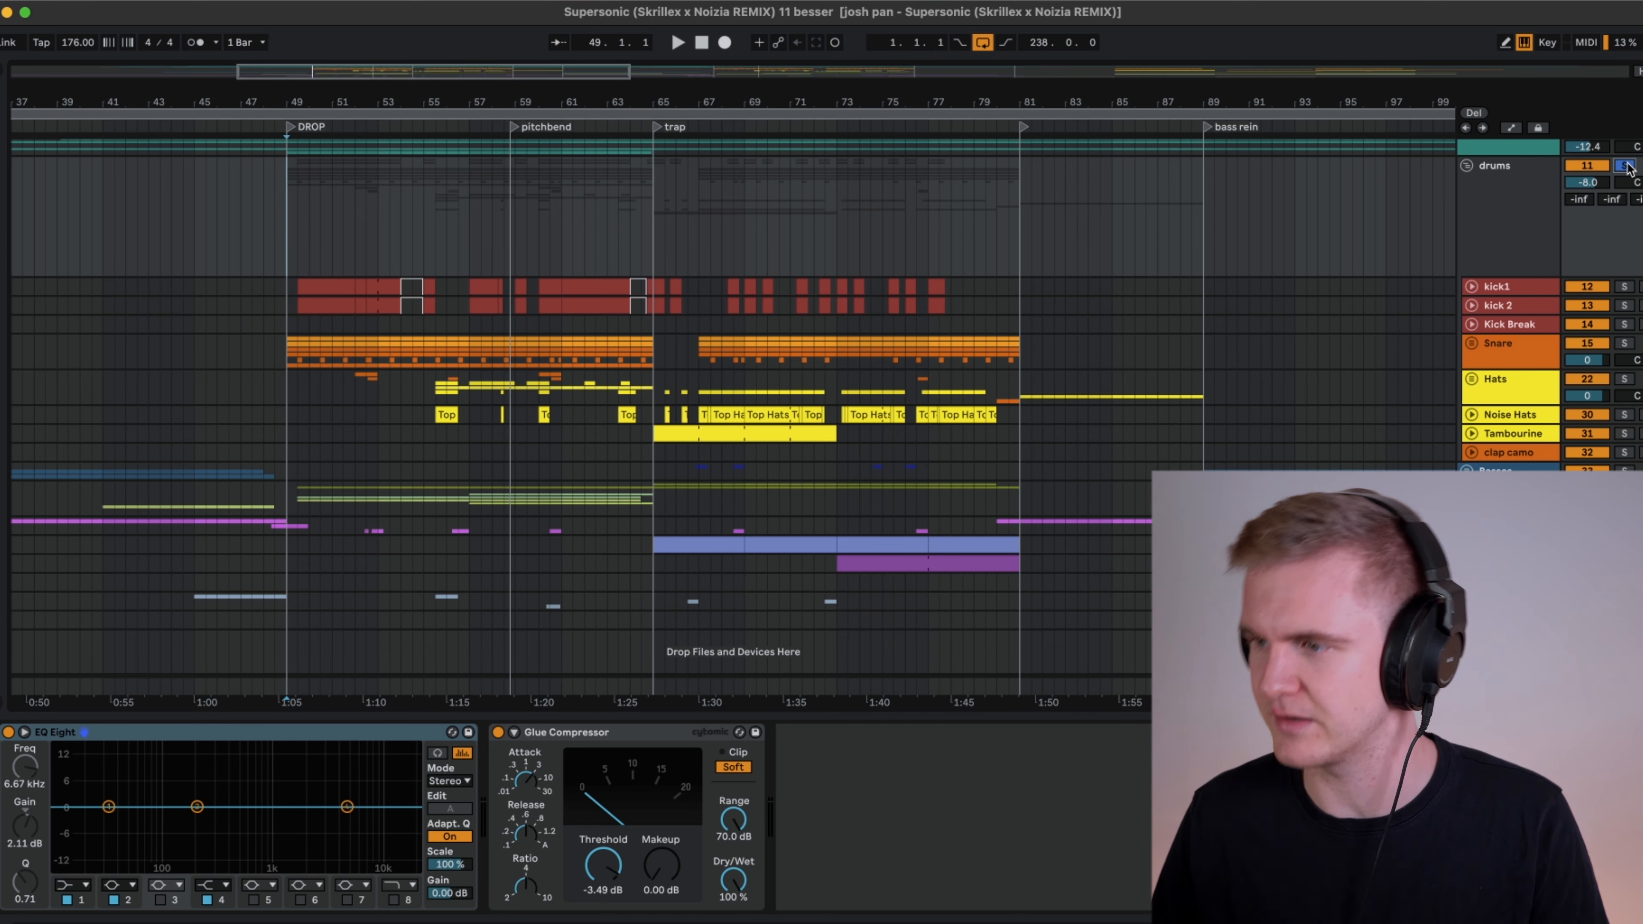
click(677, 42)
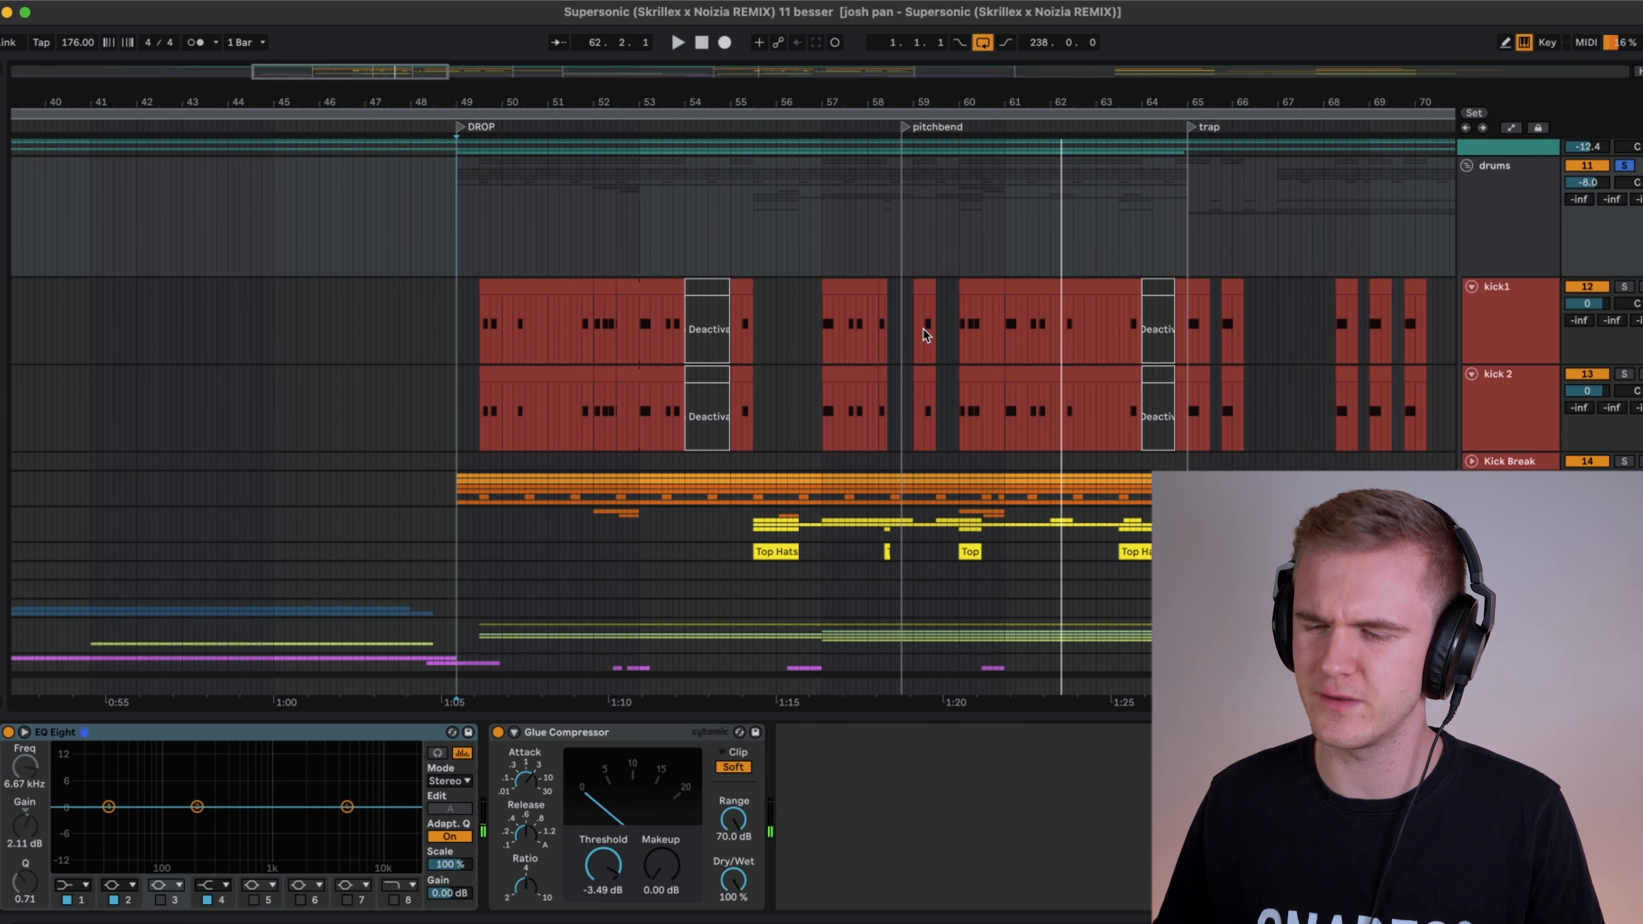
mouse_move(927, 365)
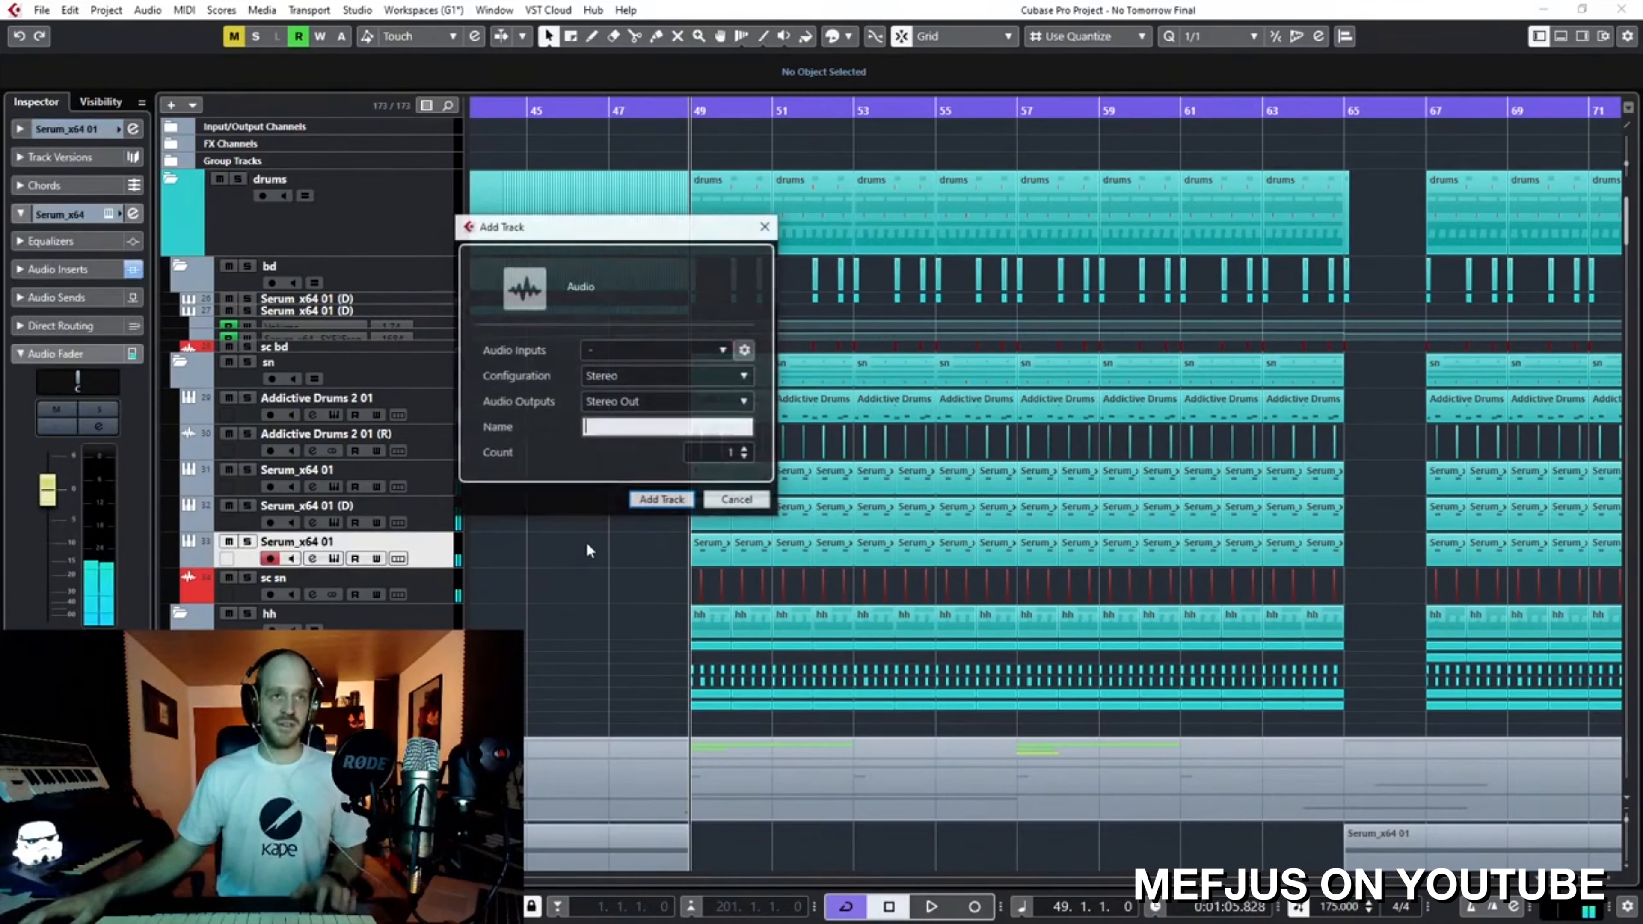
Add the stereo audio track Audio 01 routed to Stereo Out among the drum tracks.
click(659, 499)
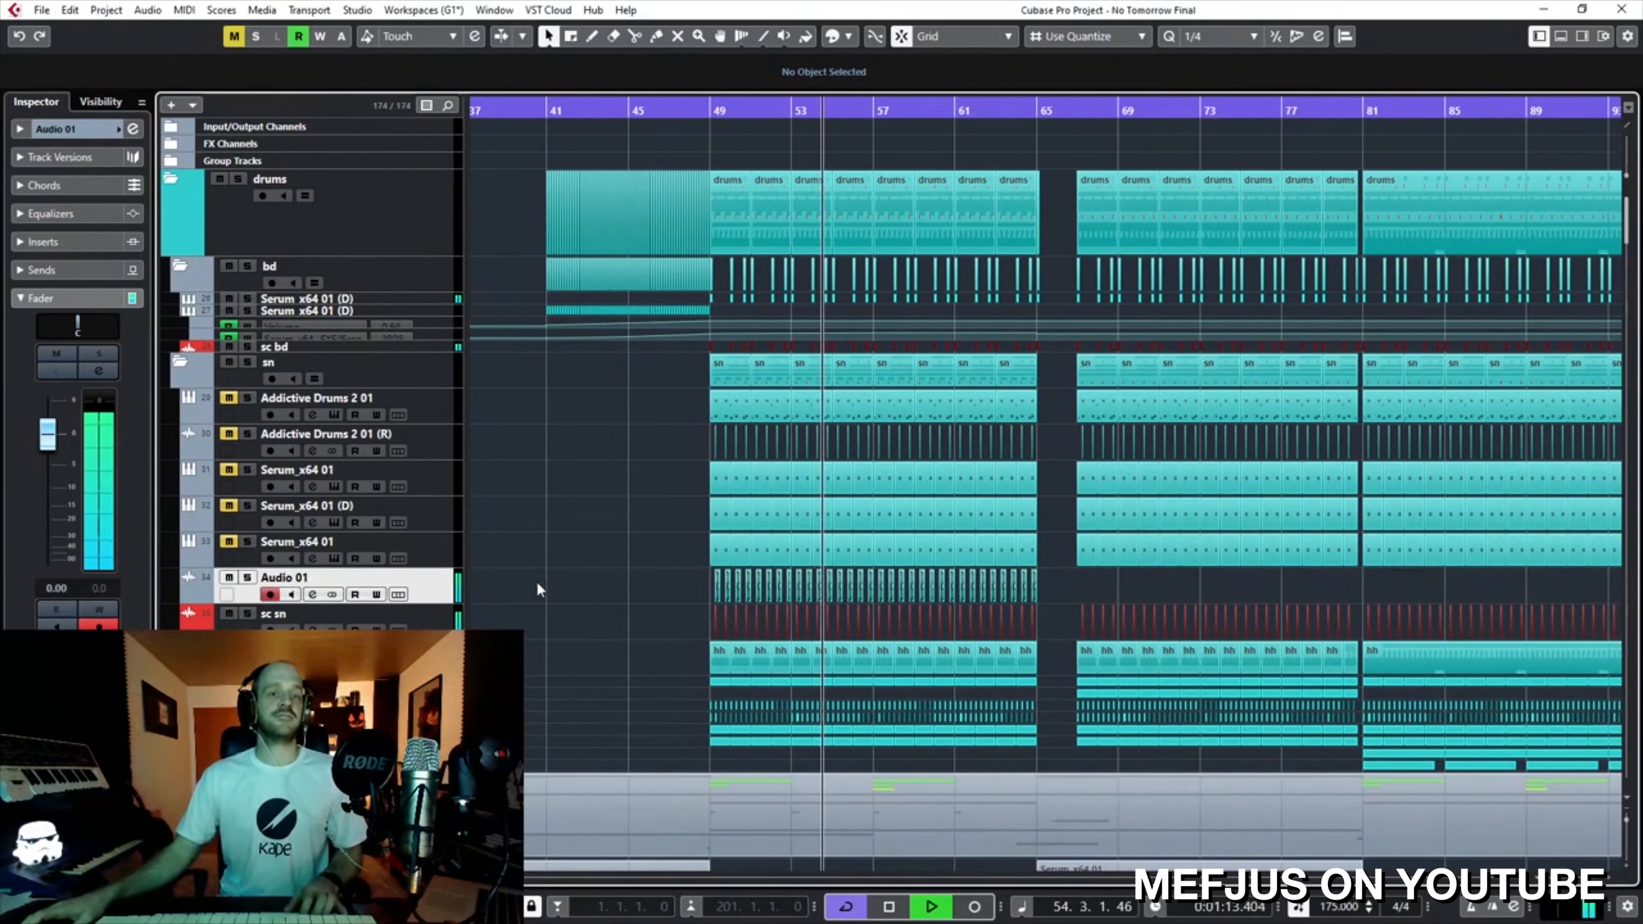
click(271, 178)
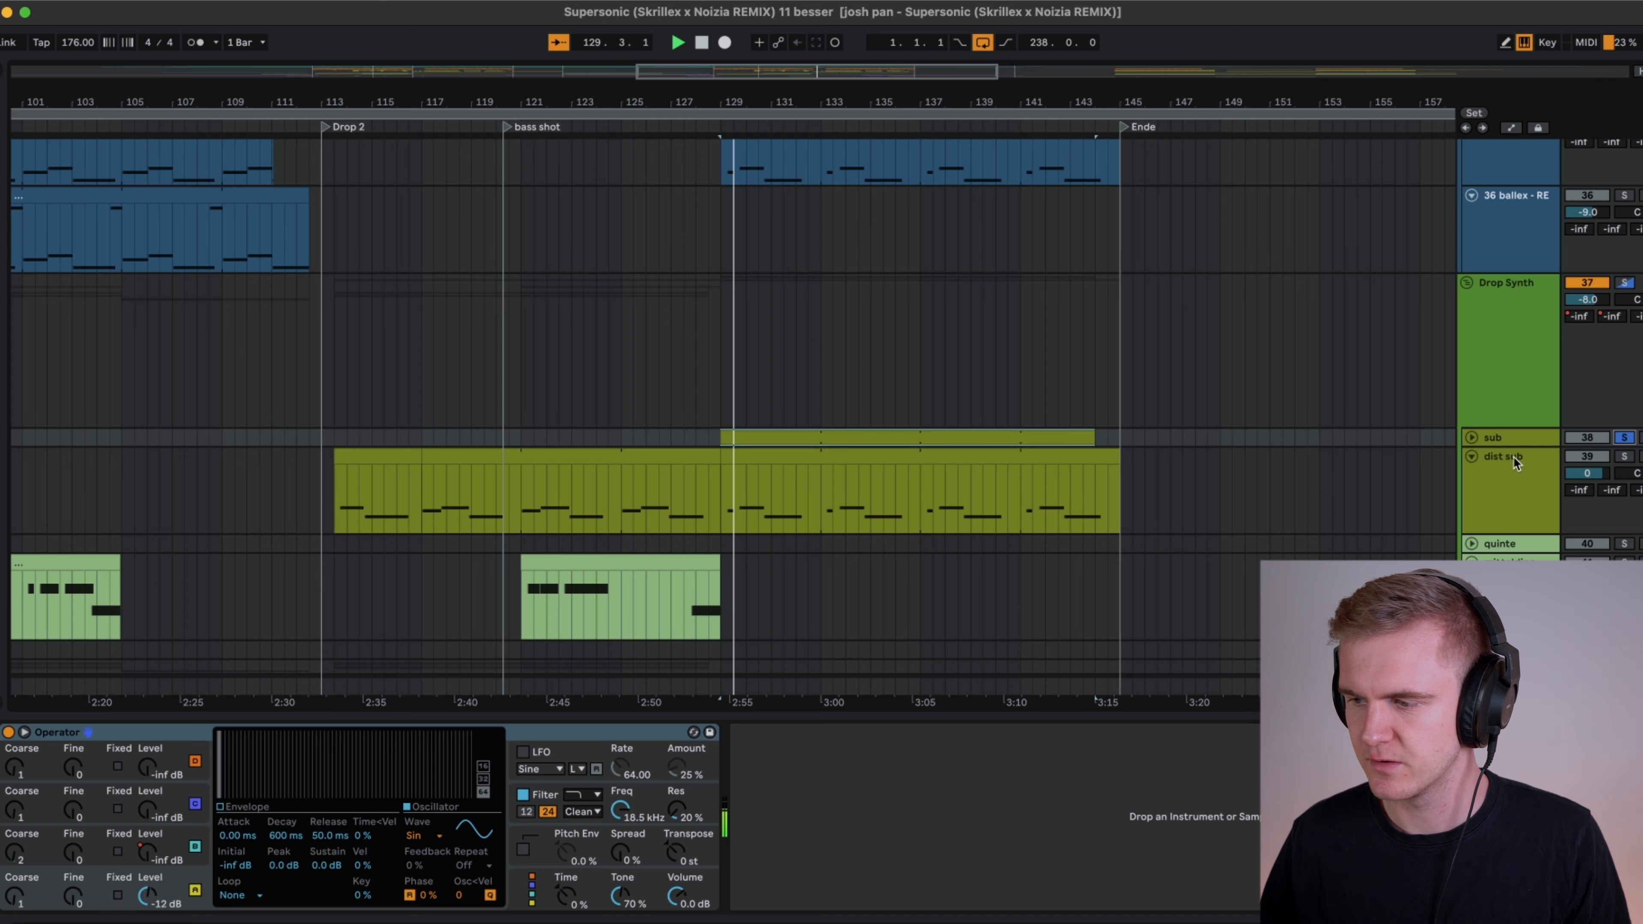
click(1624, 283)
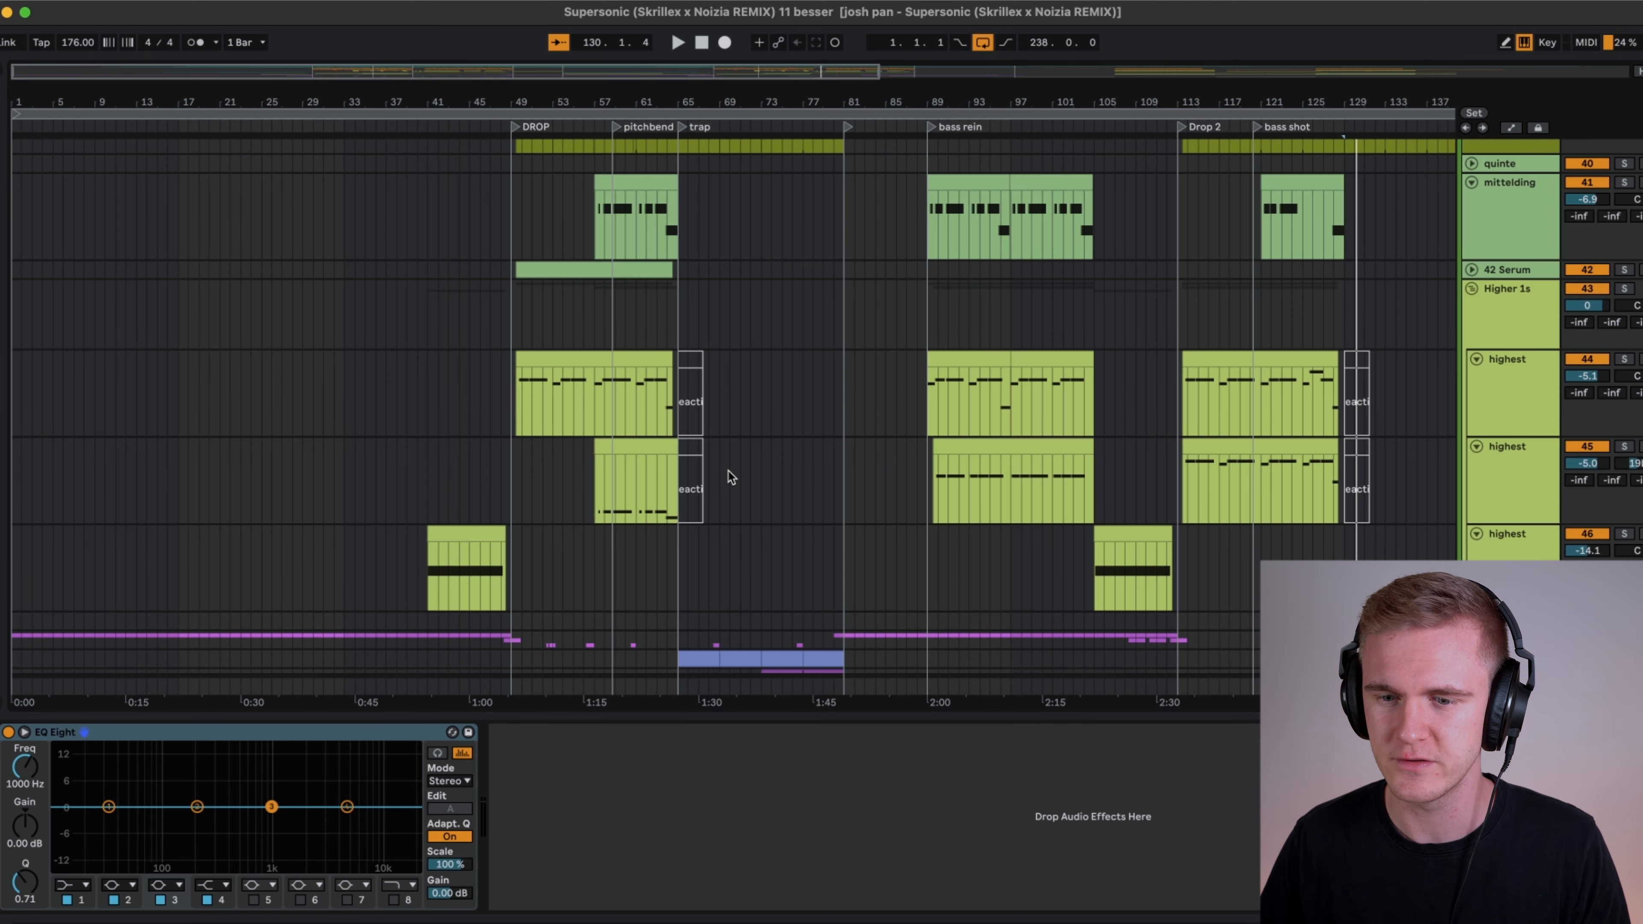
mouse_move(562, 380)
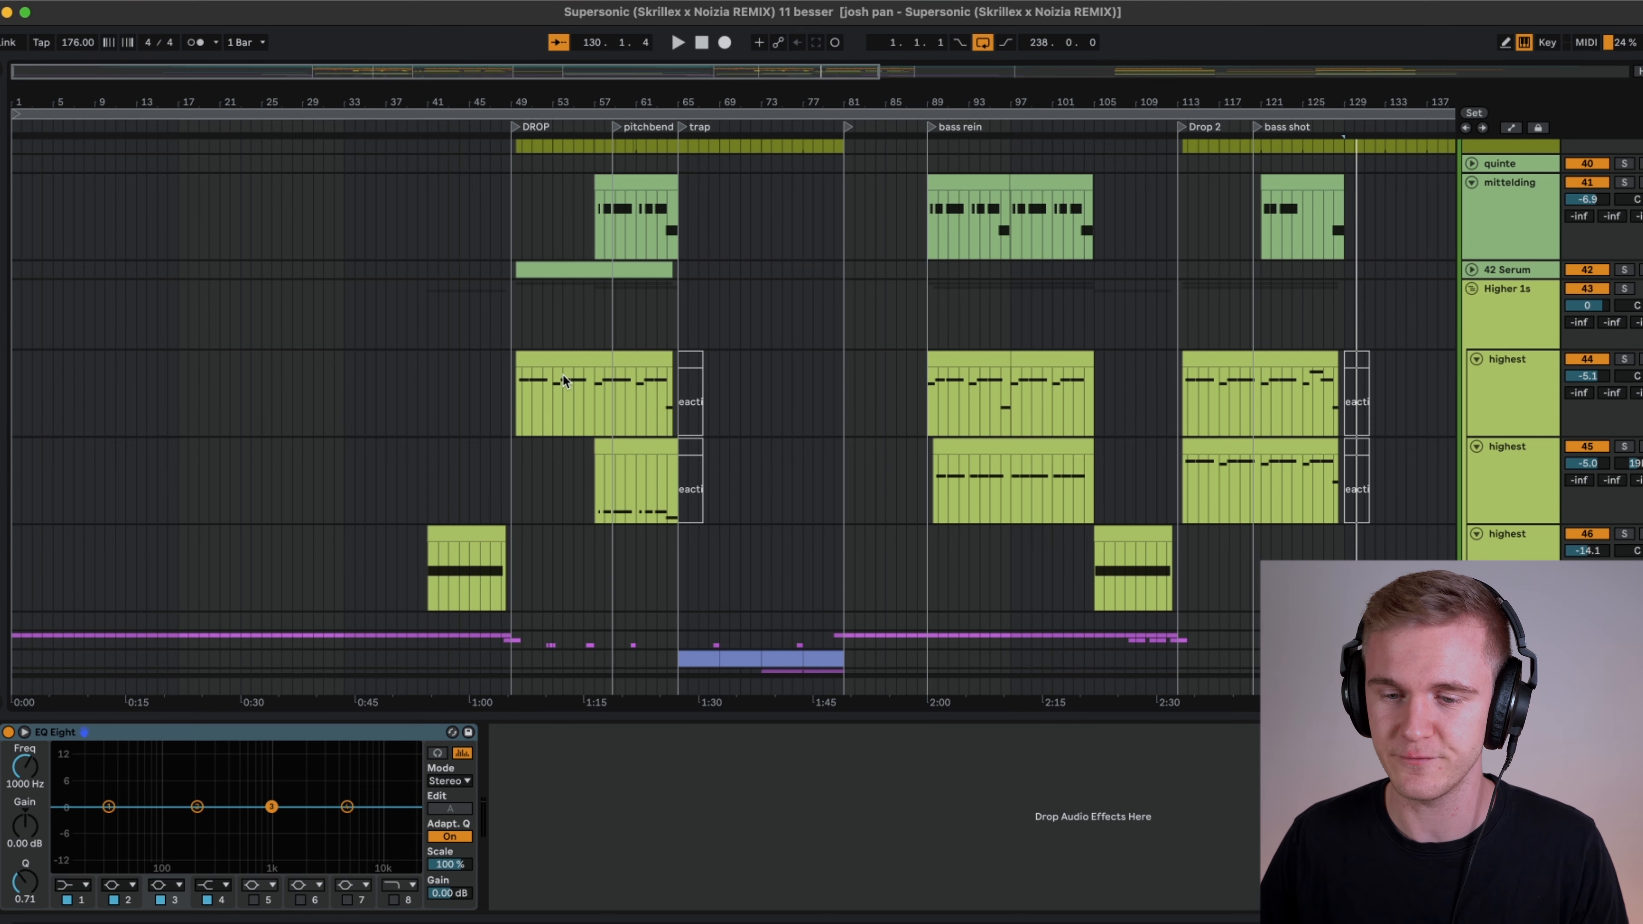
click(592, 392)
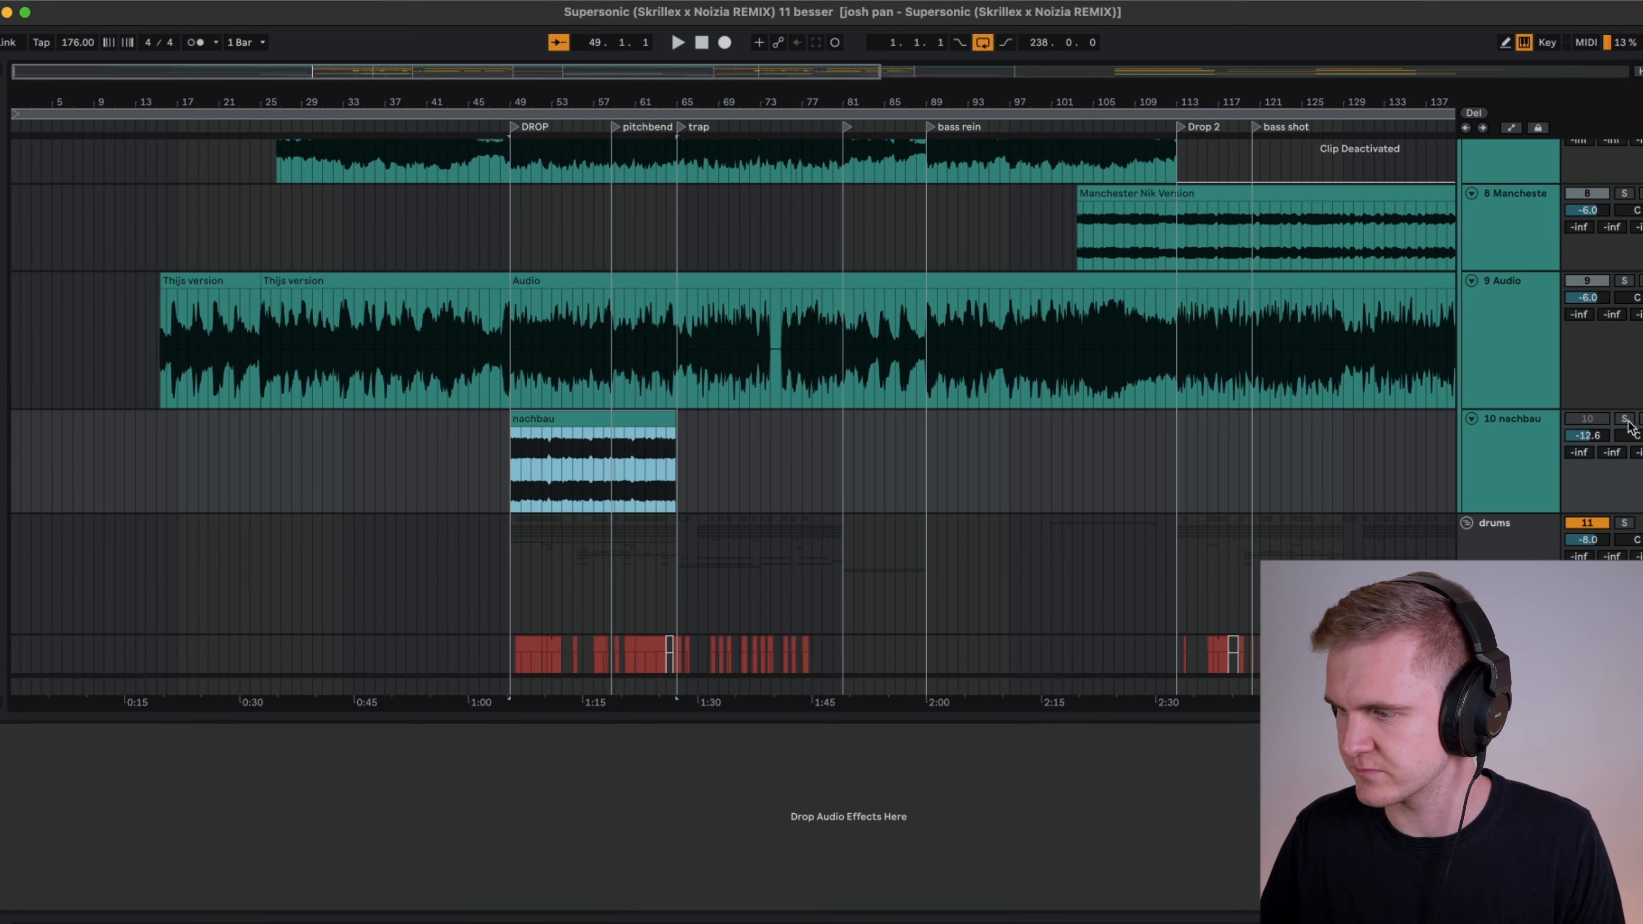
click(1625, 418)
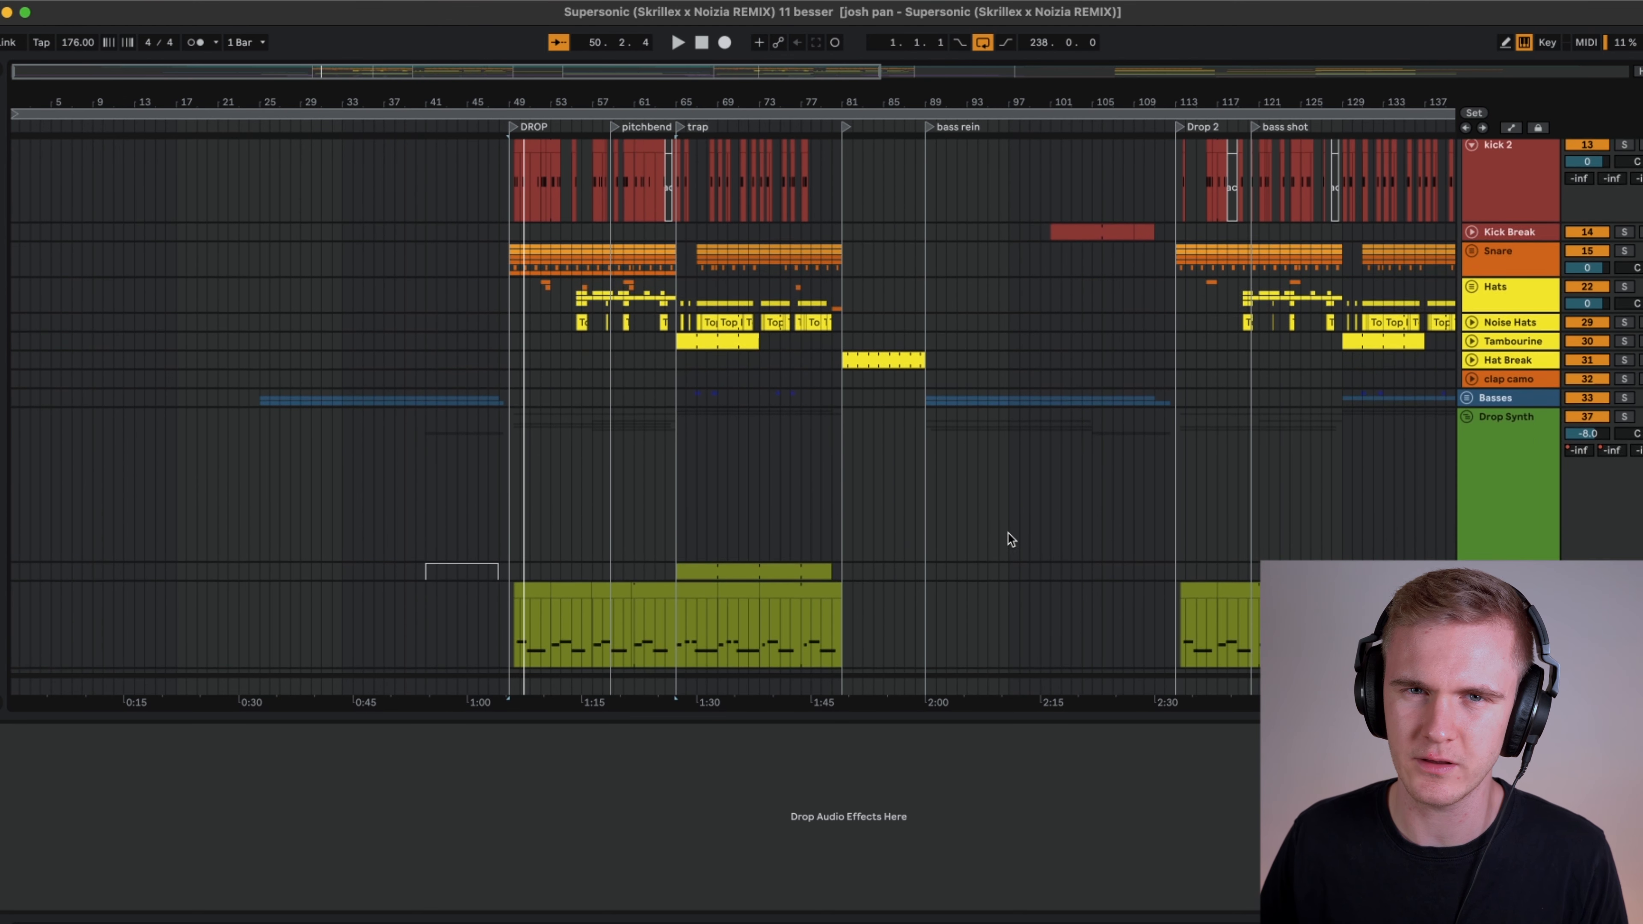
scroll(down, 3)
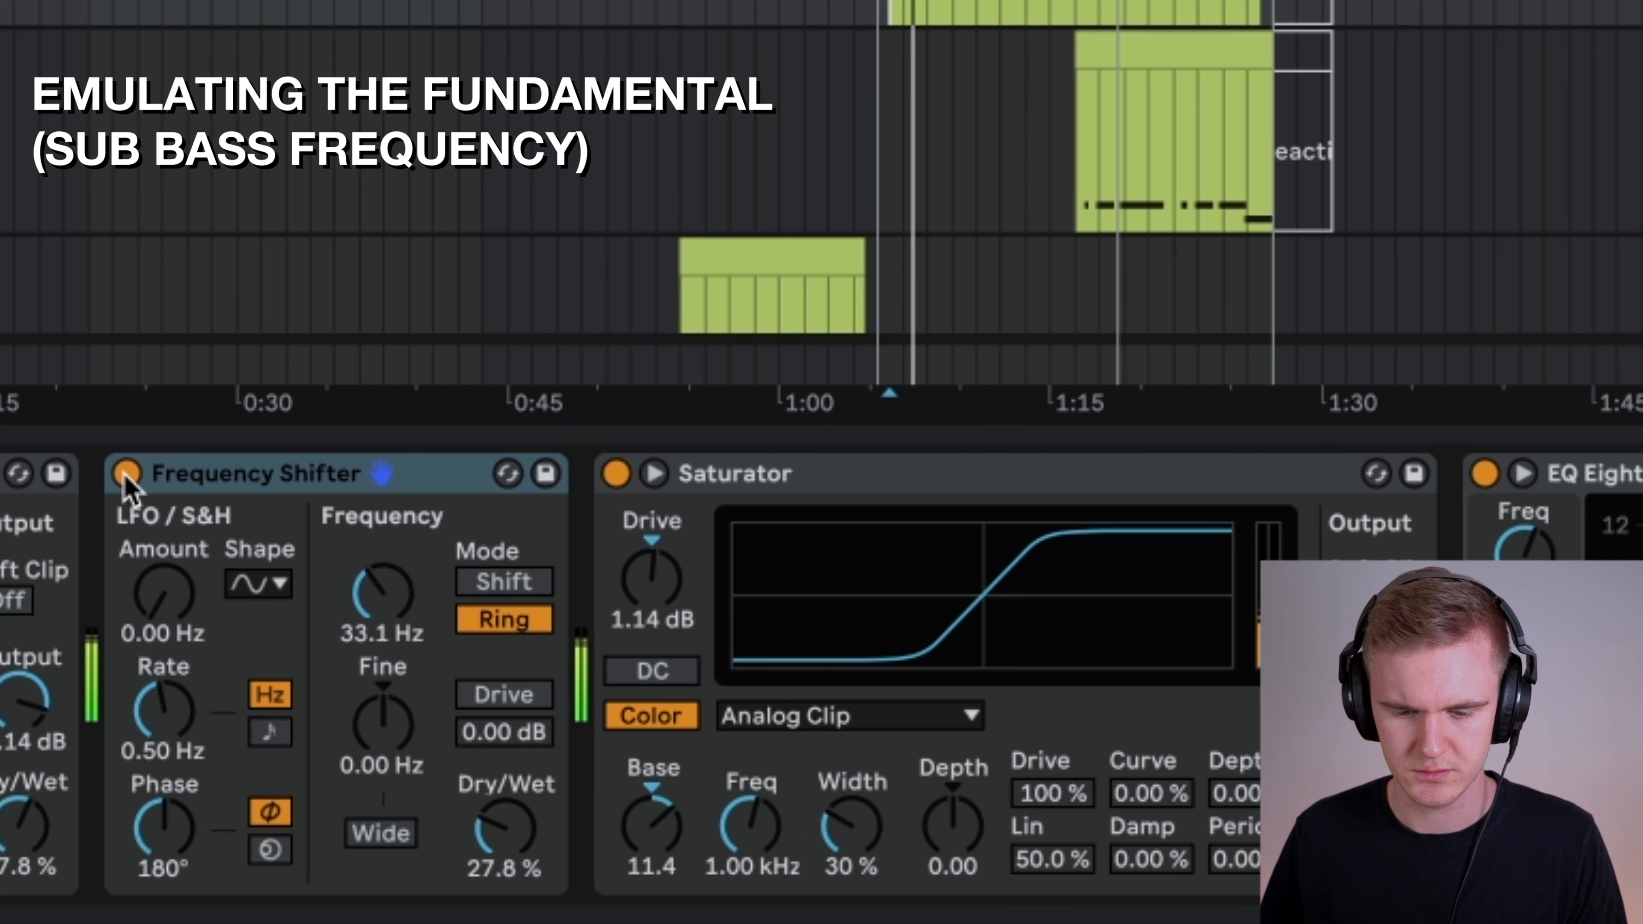
Set the bass Frequency Shifter to Ring mode at 33.1 Hz with 27.8% Dry/Wet.
click(126, 473)
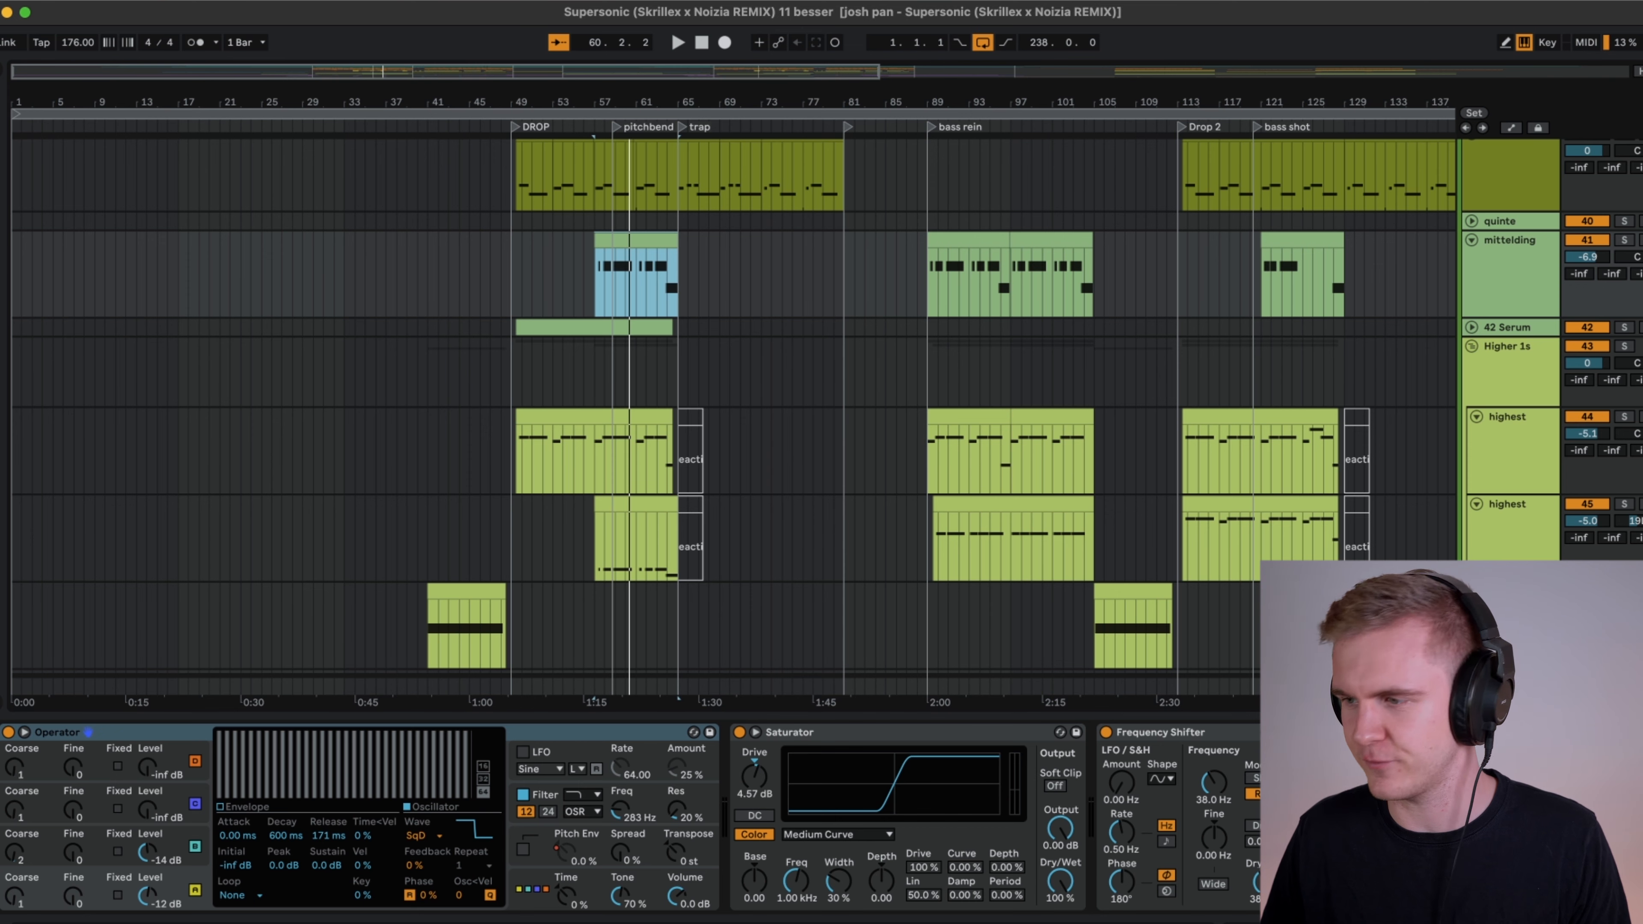
Show the Operator bass with Medium Curve Saturator at 4.57 dB and a 38.0 Hz Frequency Shifter.
click(1625, 239)
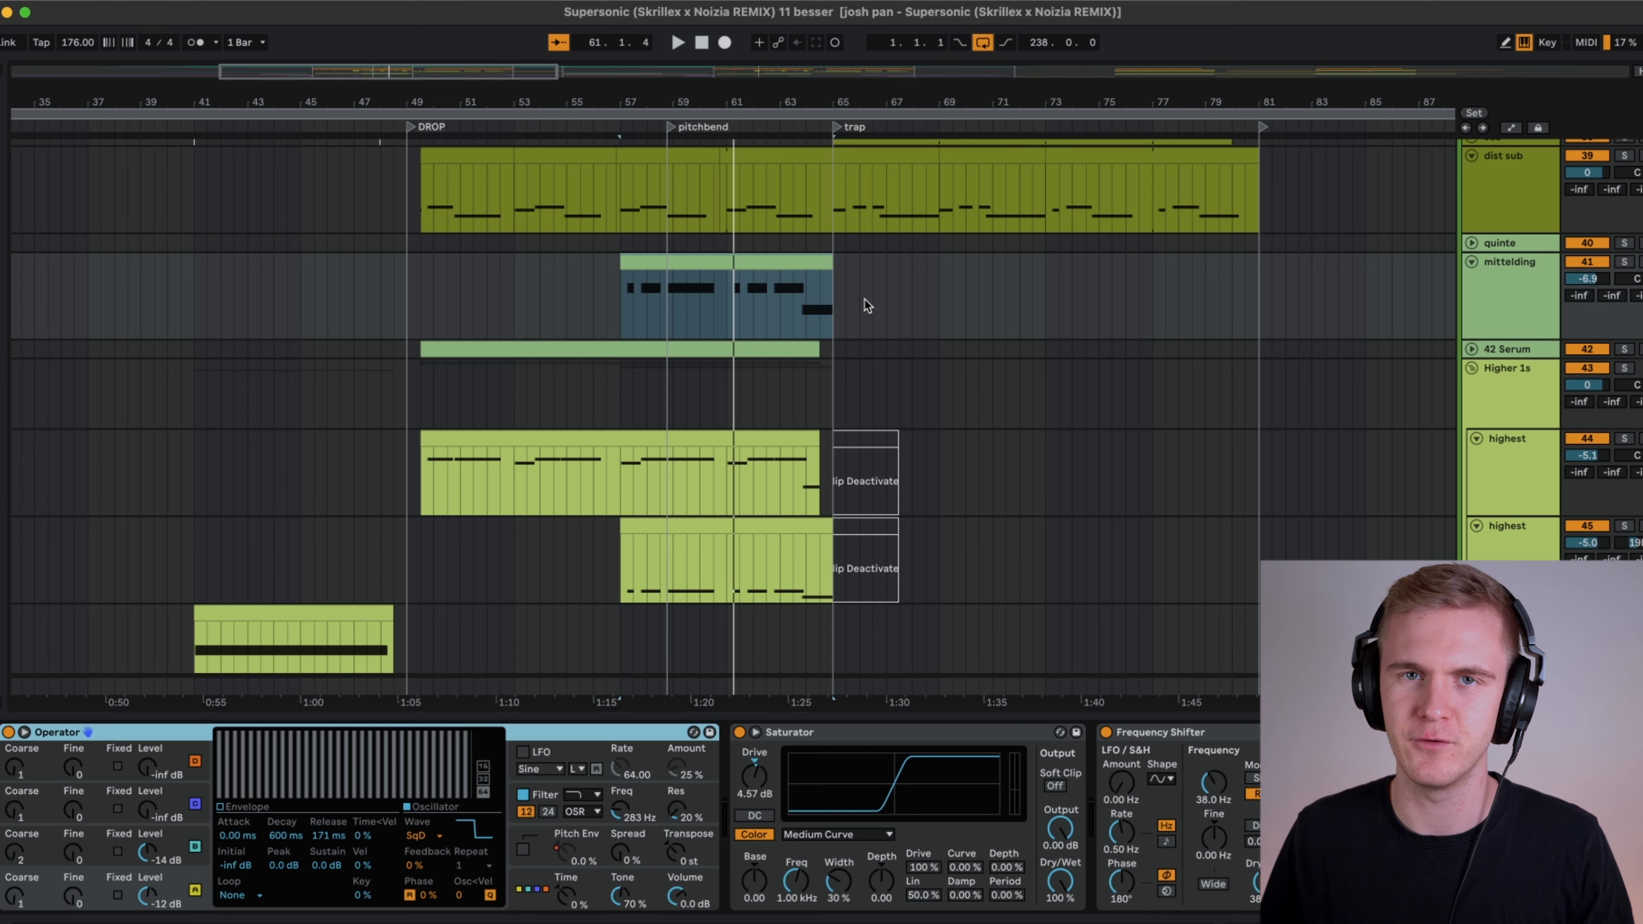
mouse_move(498, 397)
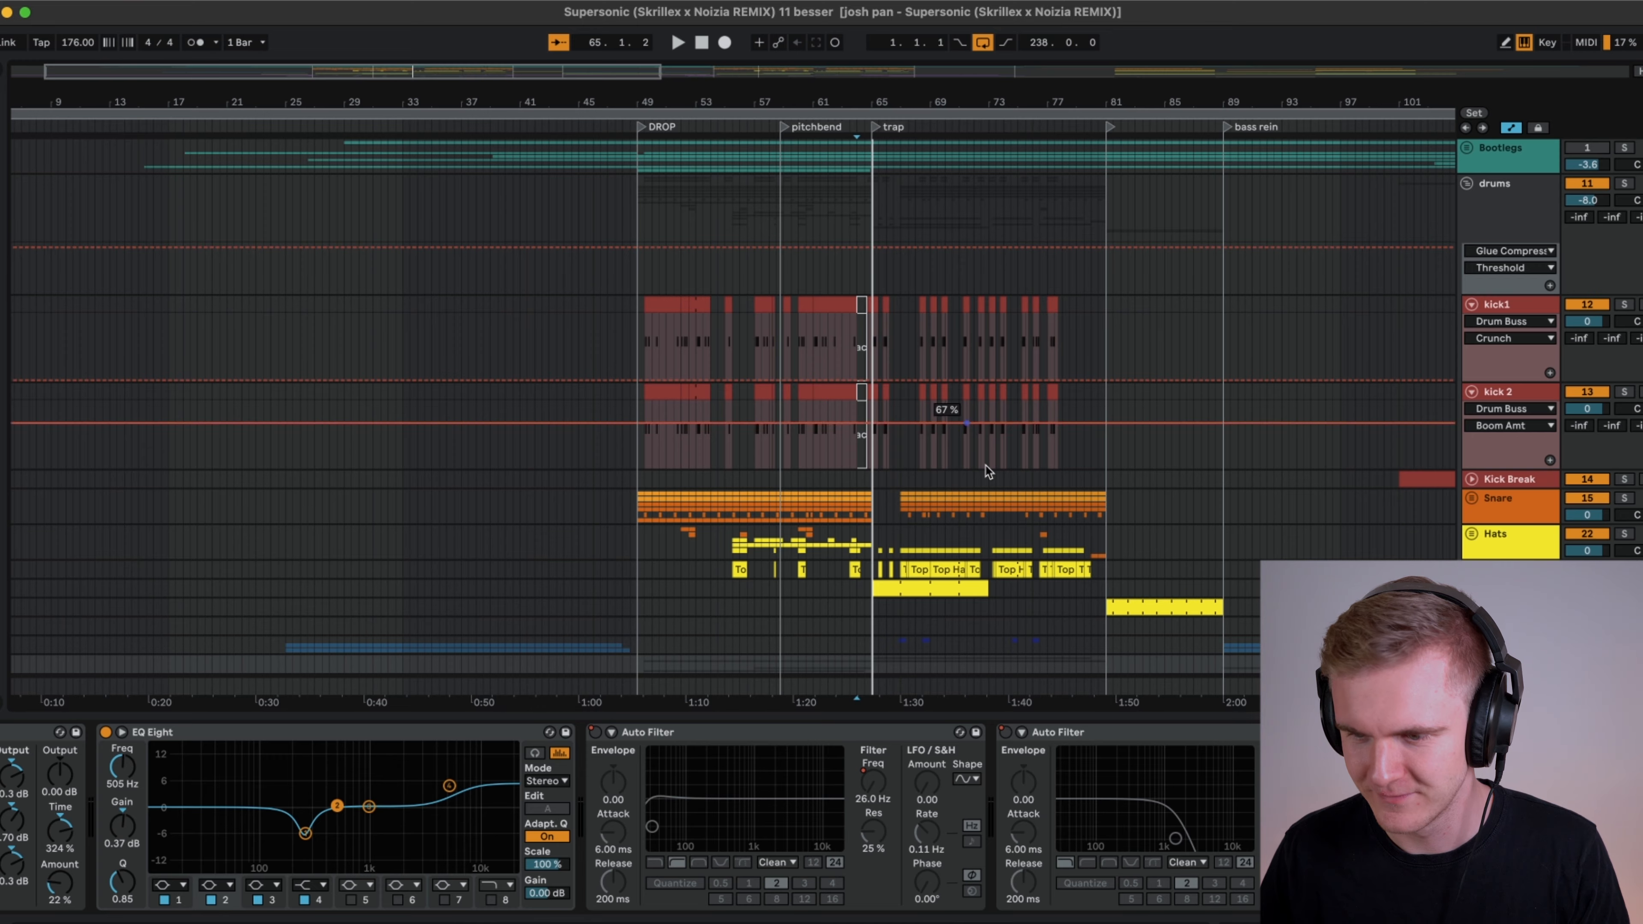
Scroll to the drums group to show the kick, snare and hat clips with EQ Eight and Auto Filter.
scroll(right, 3)
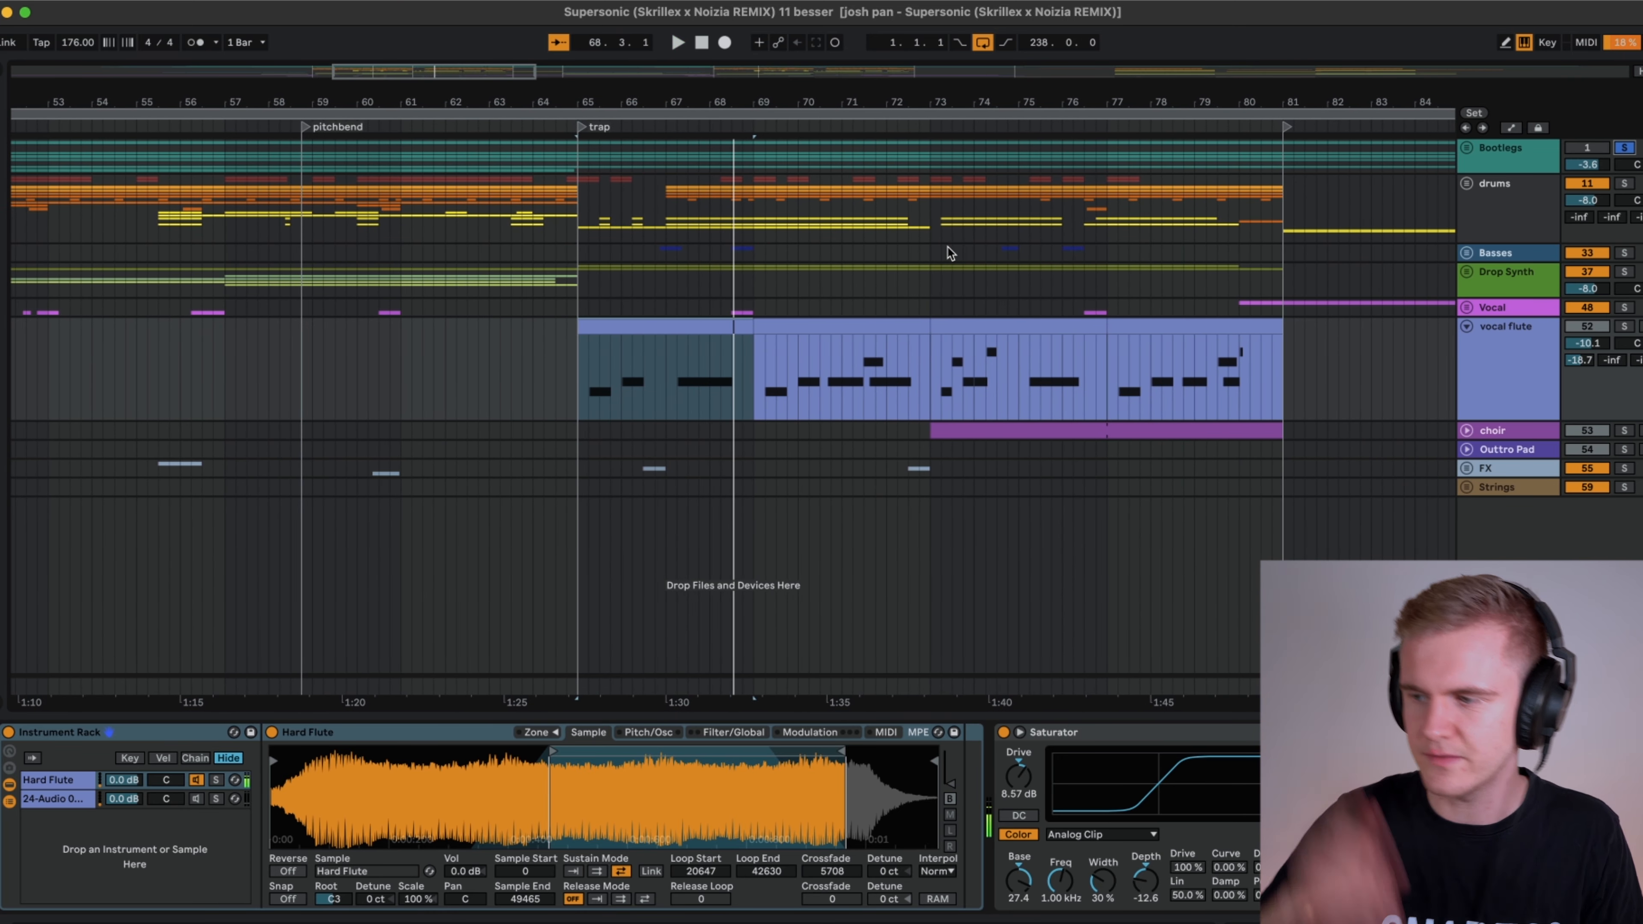
Expand the vocal flute track to show its Hard Flute Simpler and Saturator.
click(1625, 326)
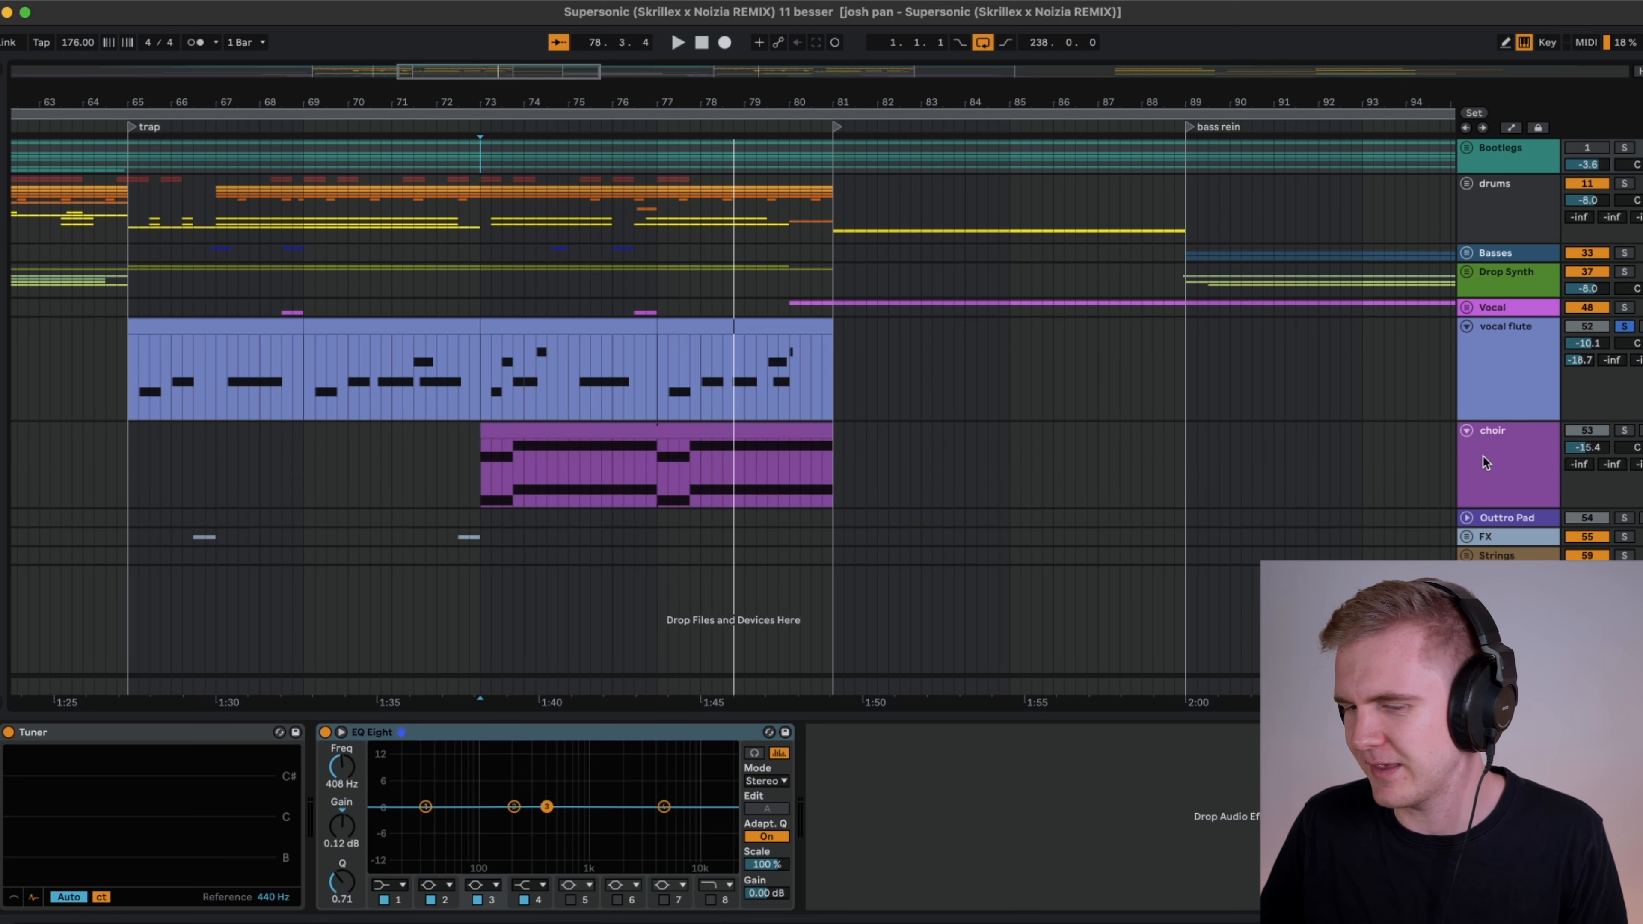
Unfold the choir track to show its chord clips with Tuner and EQ Eight.
click(1624, 429)
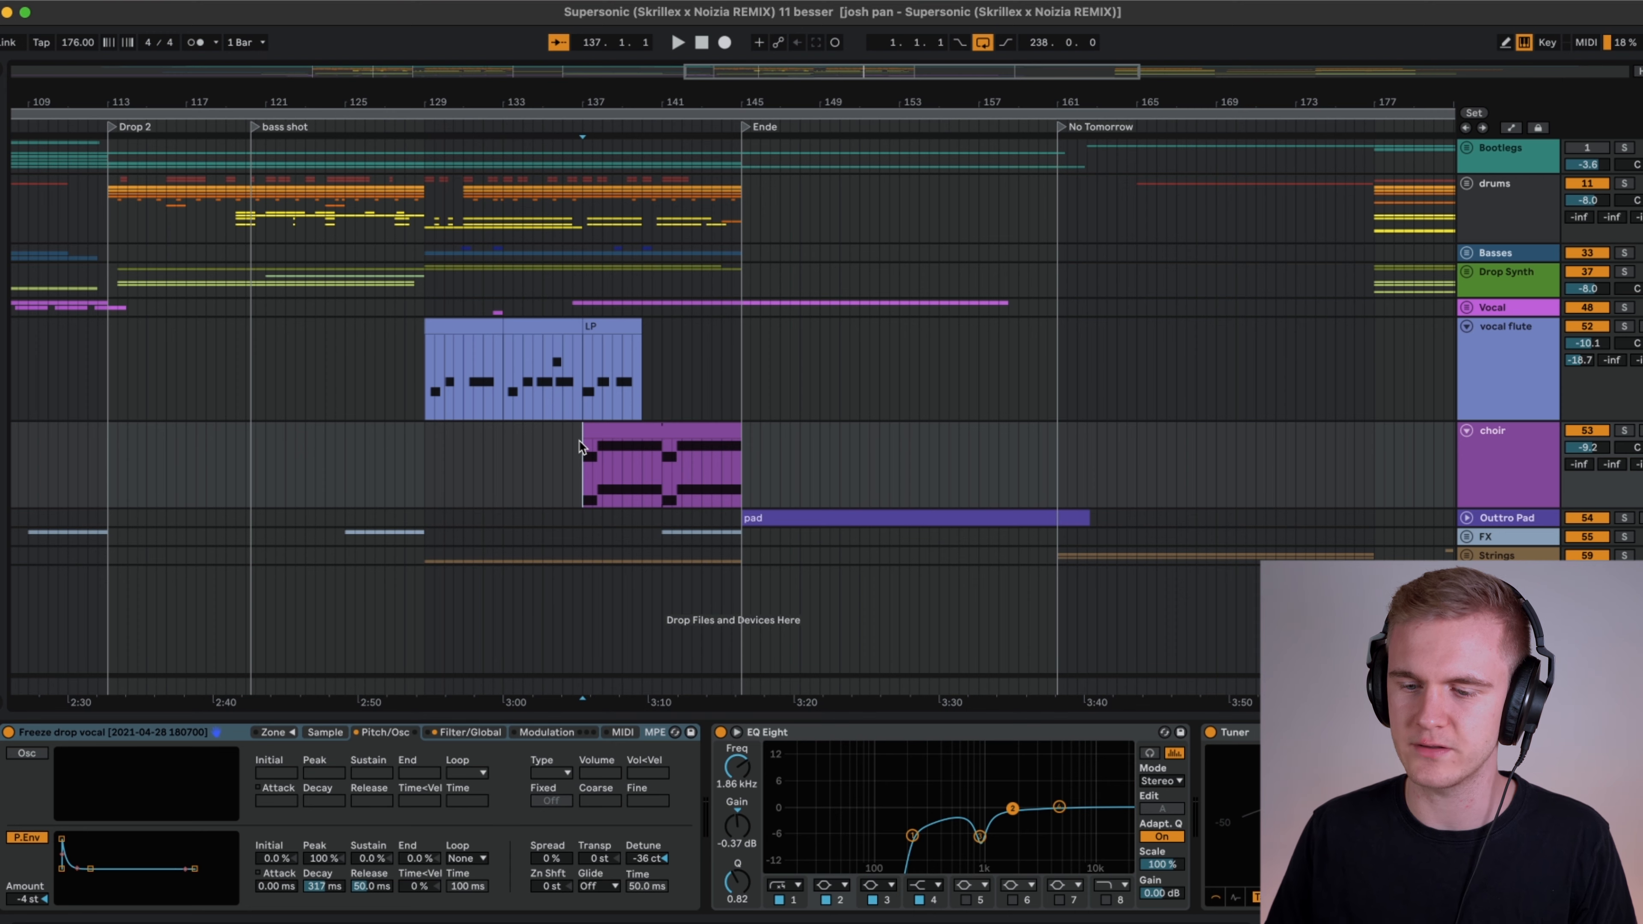
mouse_move(1457, 277)
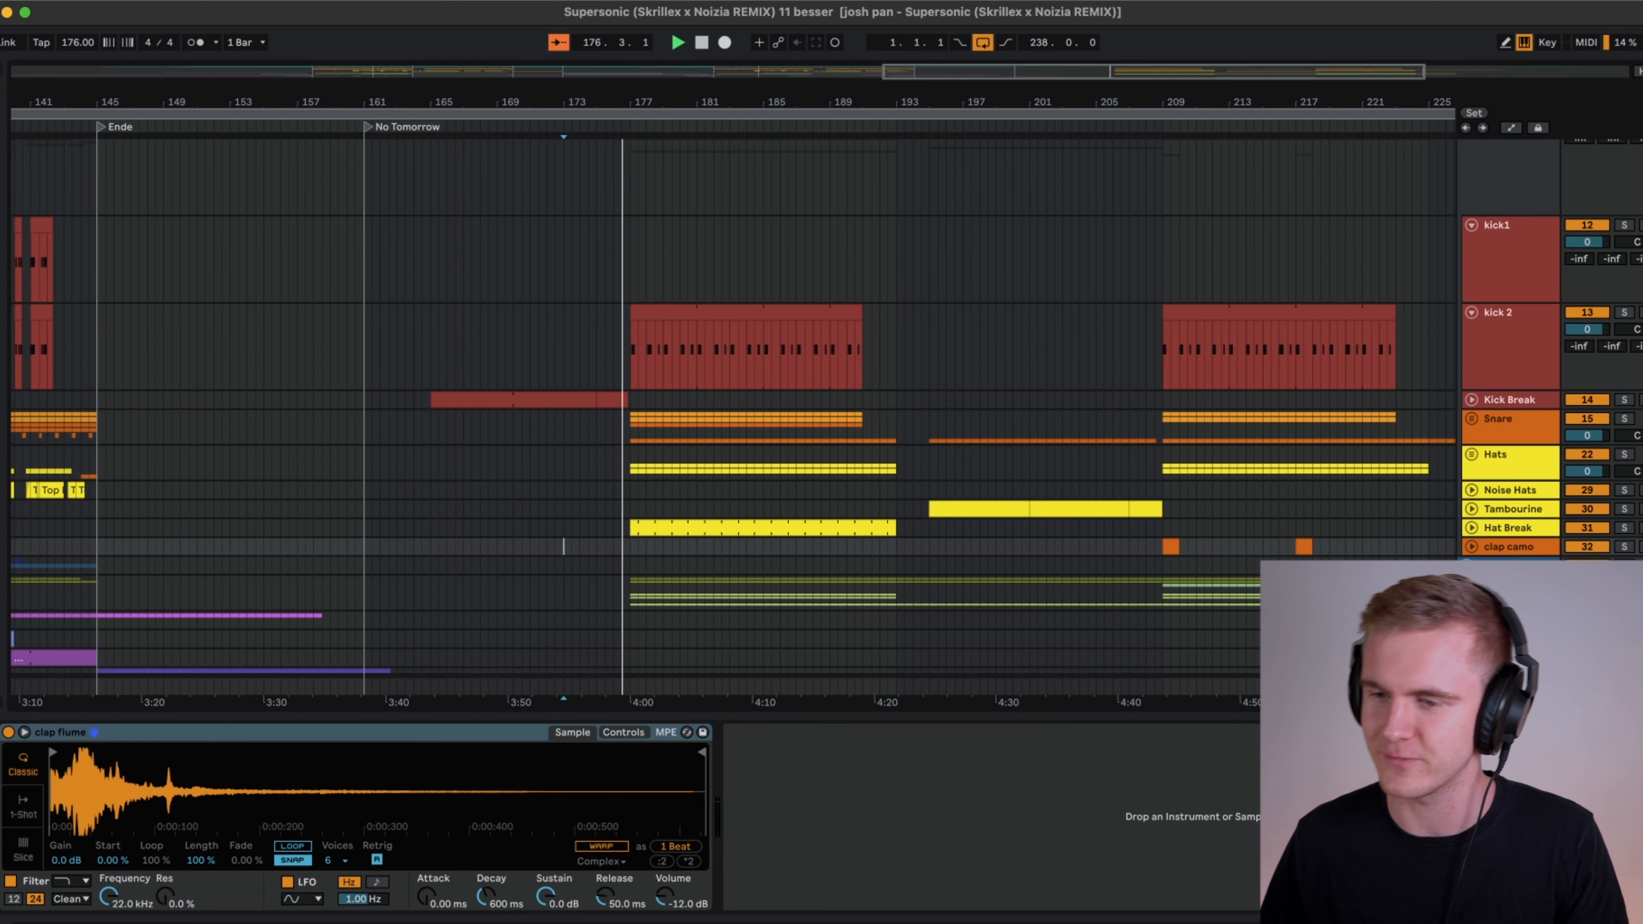
Scroll from the No Tomorrow drum tracks down to the dist sub, quinte, mittelding and highest synth clips during playback.
scroll(down, 3)
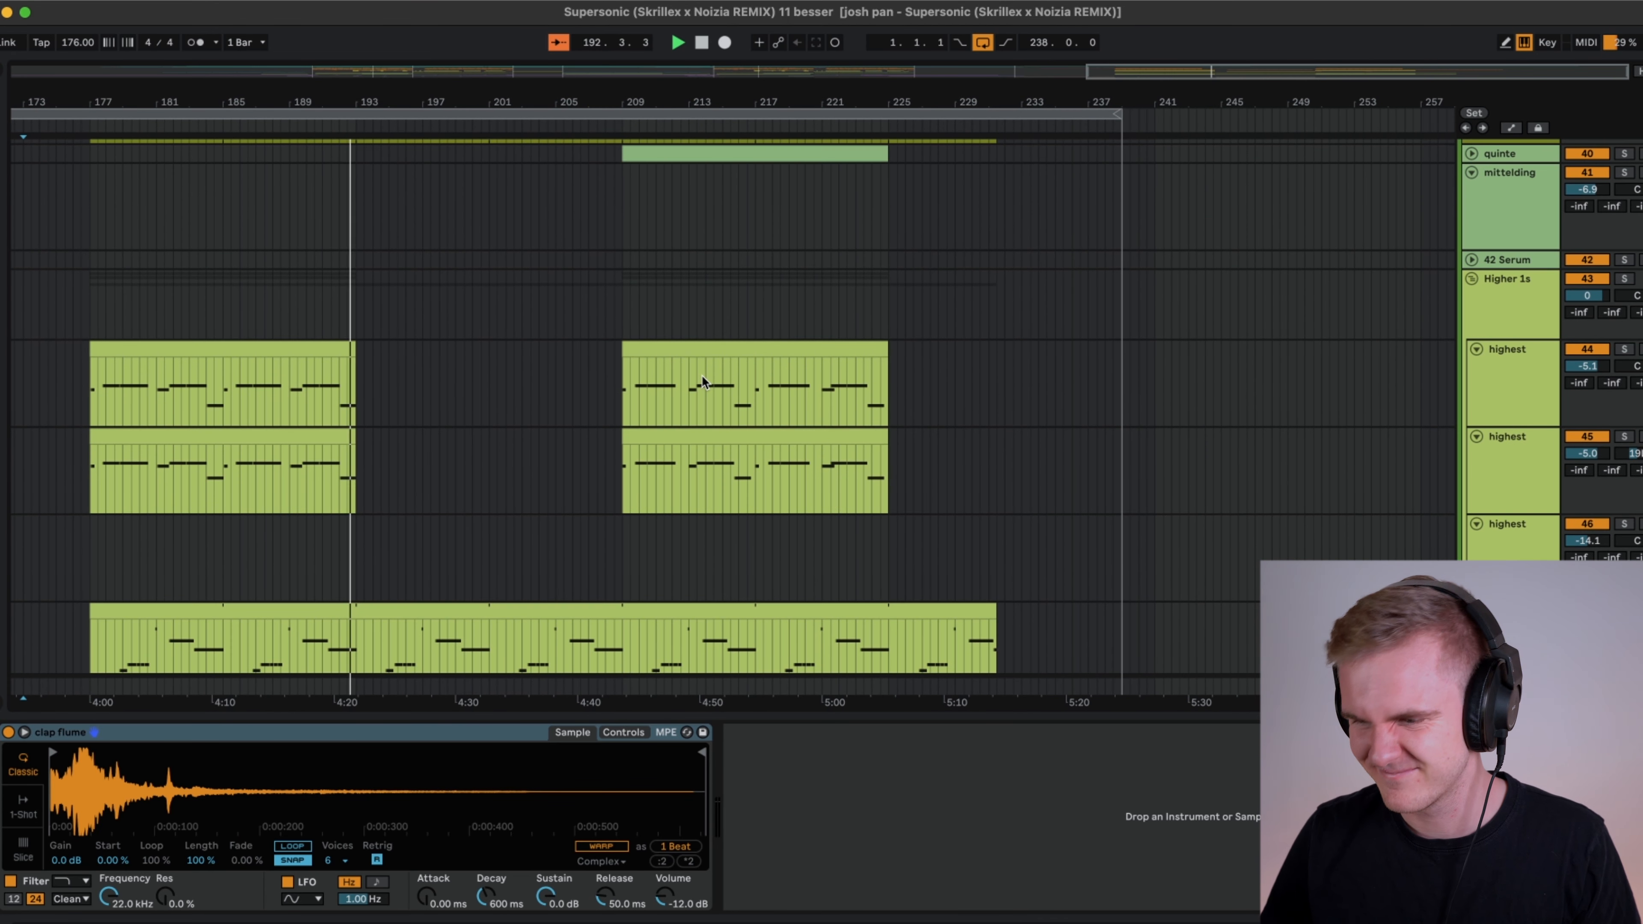
scroll(down, 3)
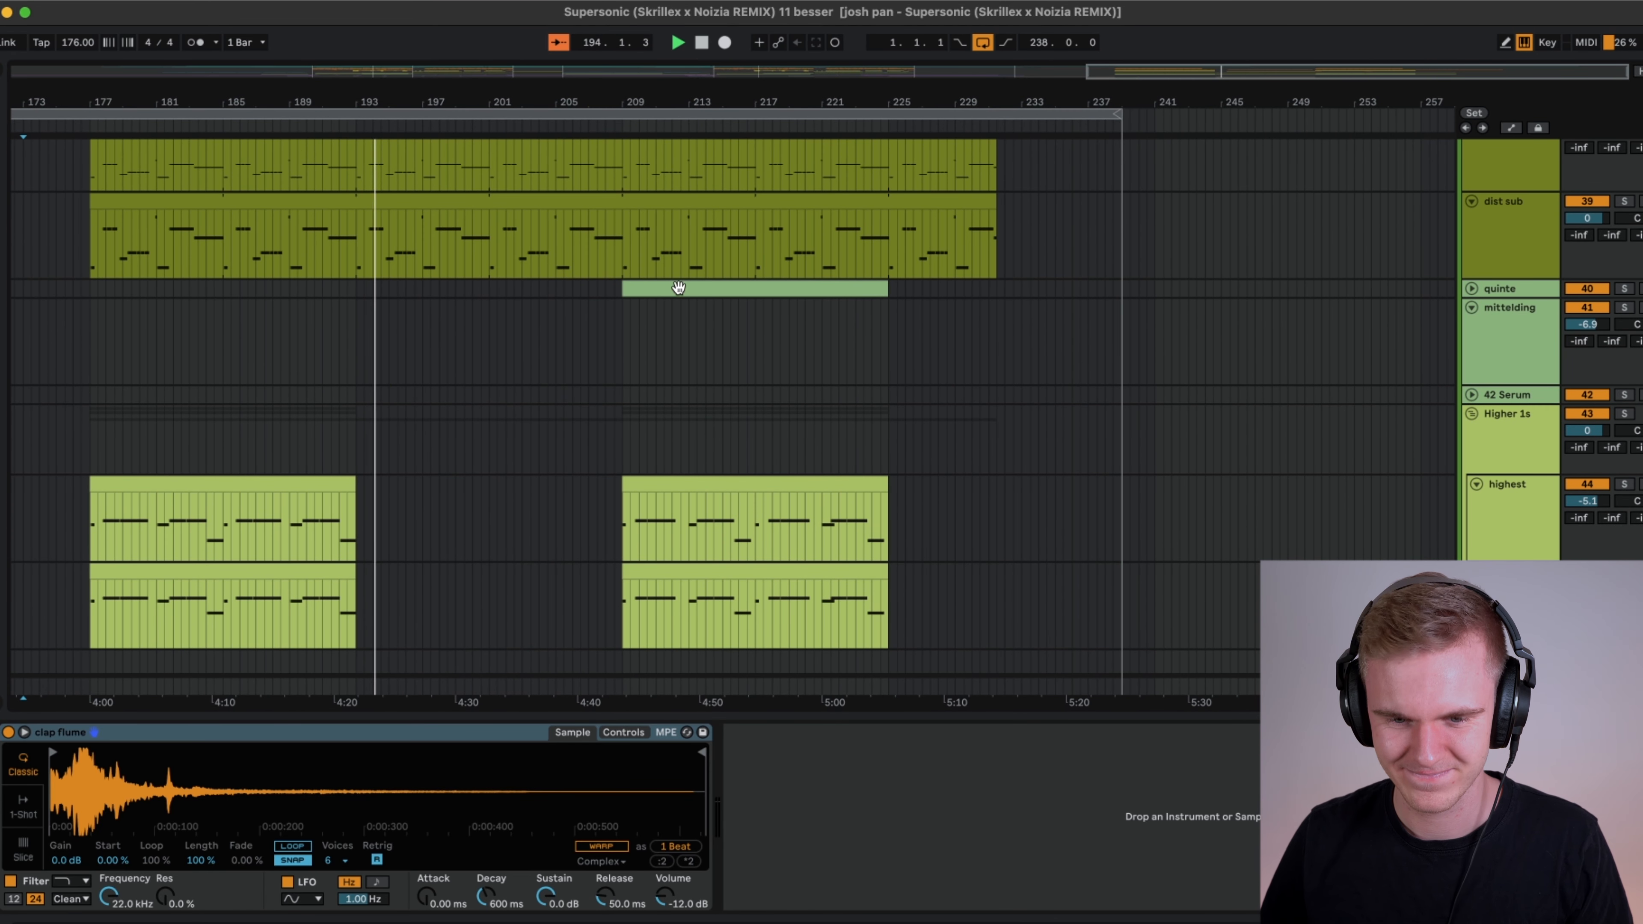
click(699, 42)
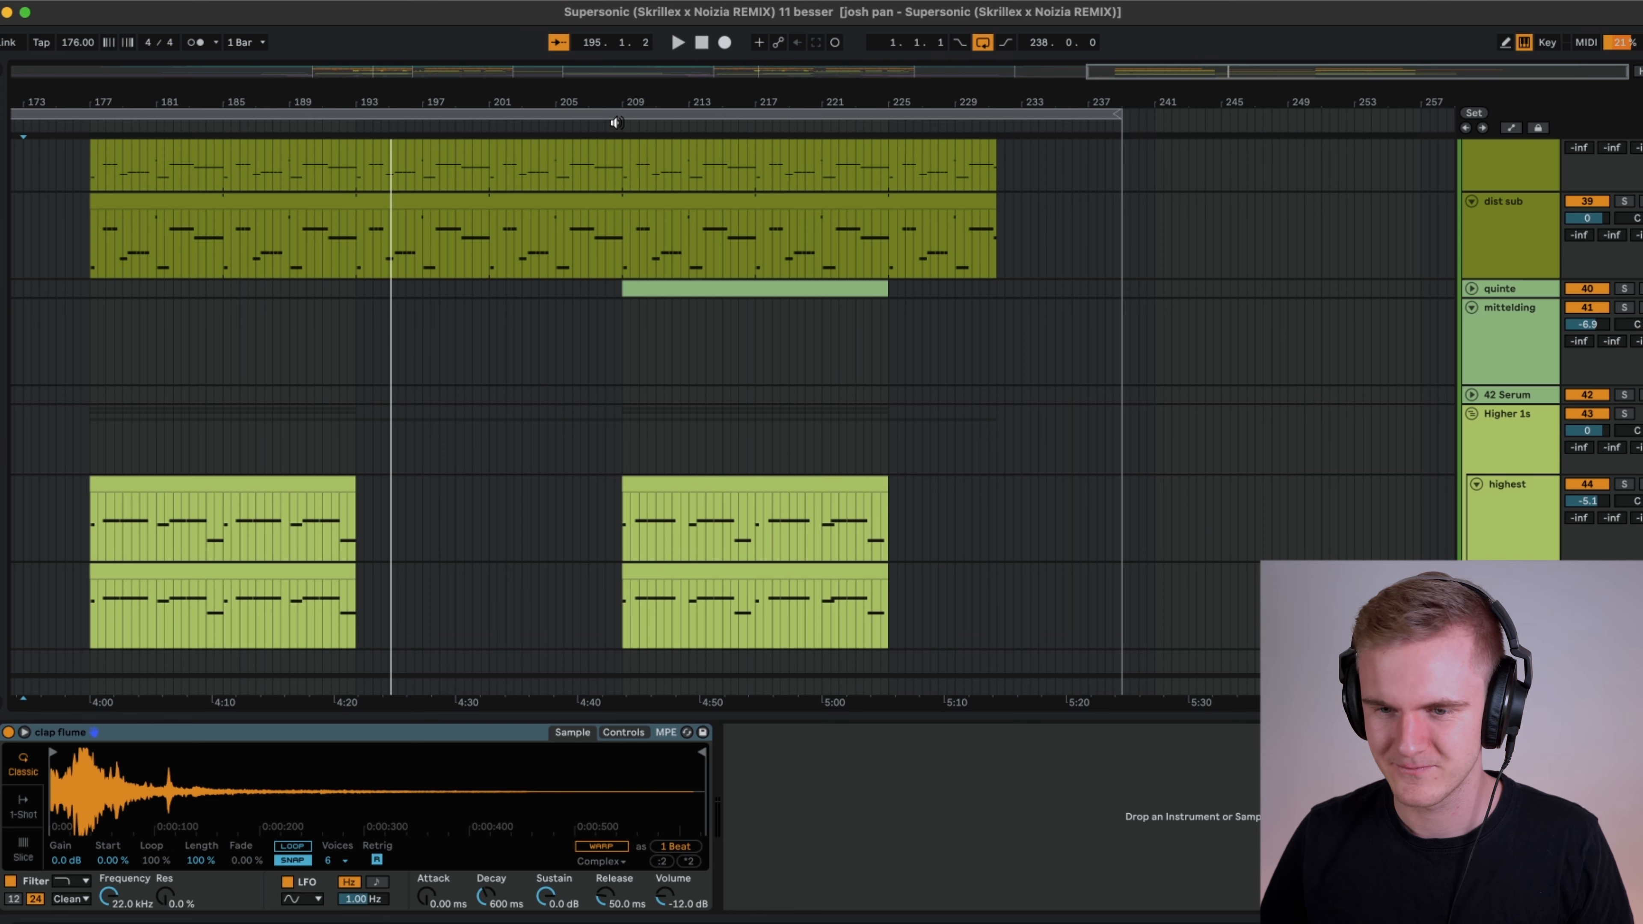